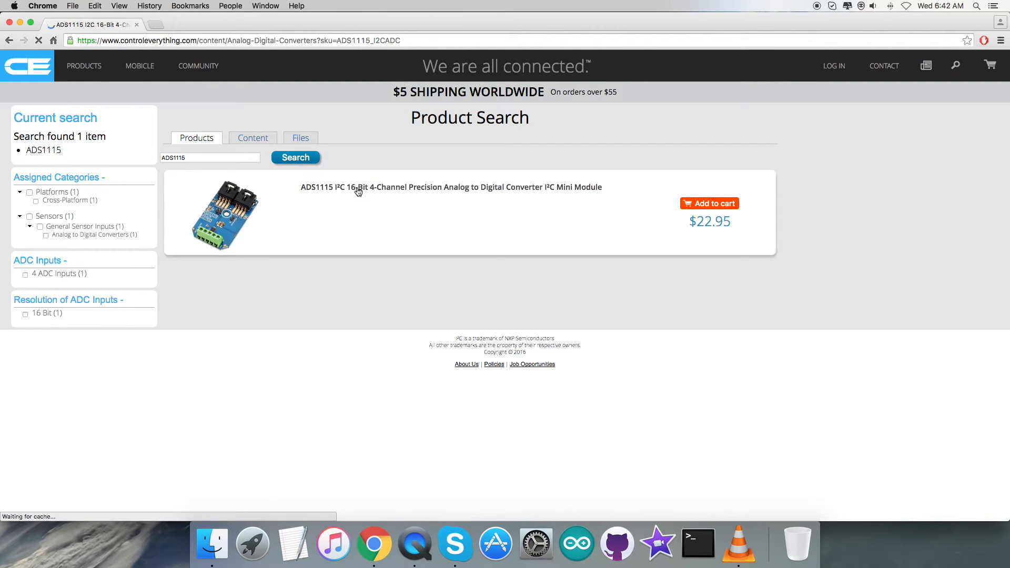
- Open the $22.95 ADS1115 16-bit 4-channel ADC module page from the search results
left_click(451, 186)
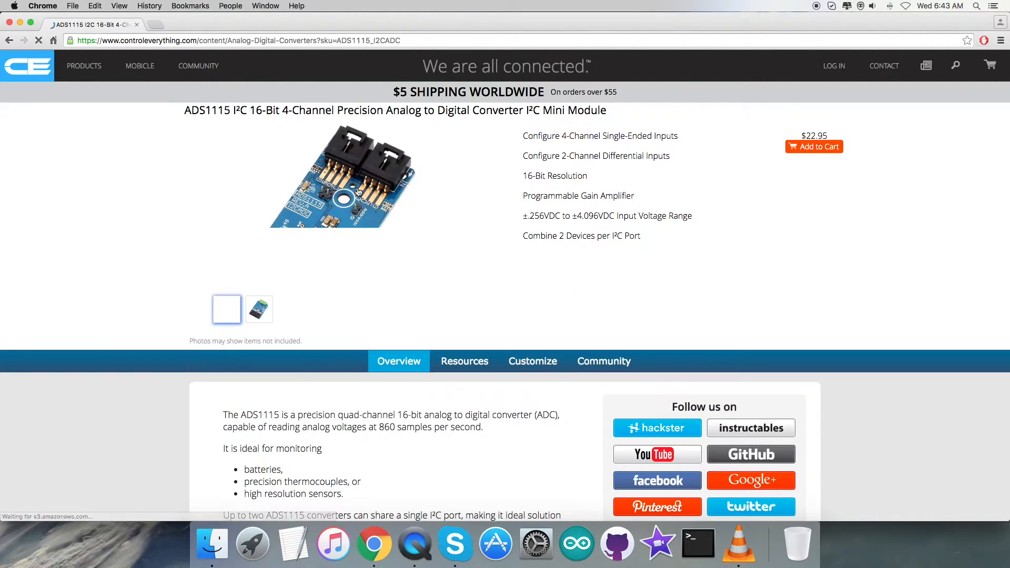
left_click(227, 309)
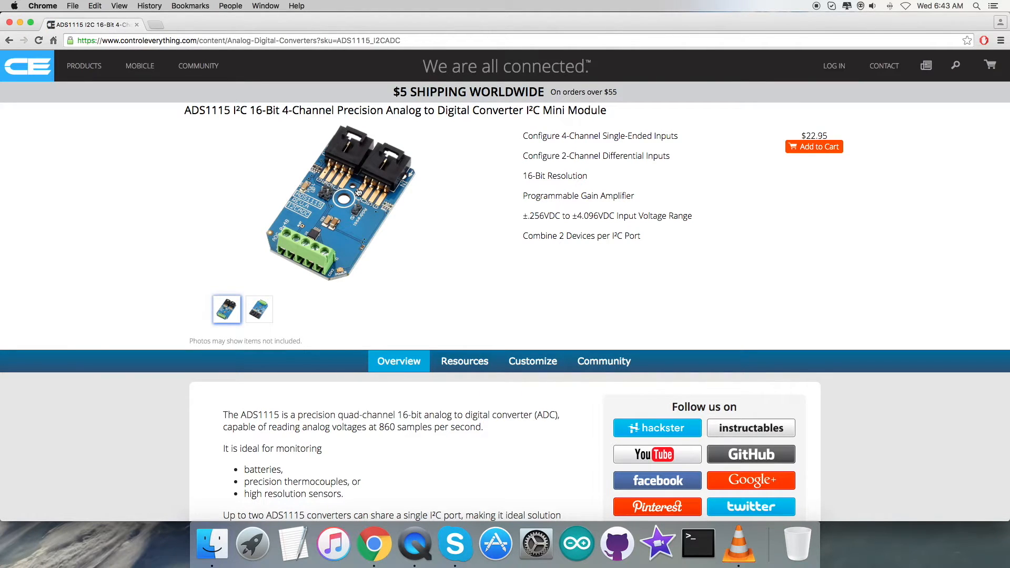
mouse_move(534, 141)
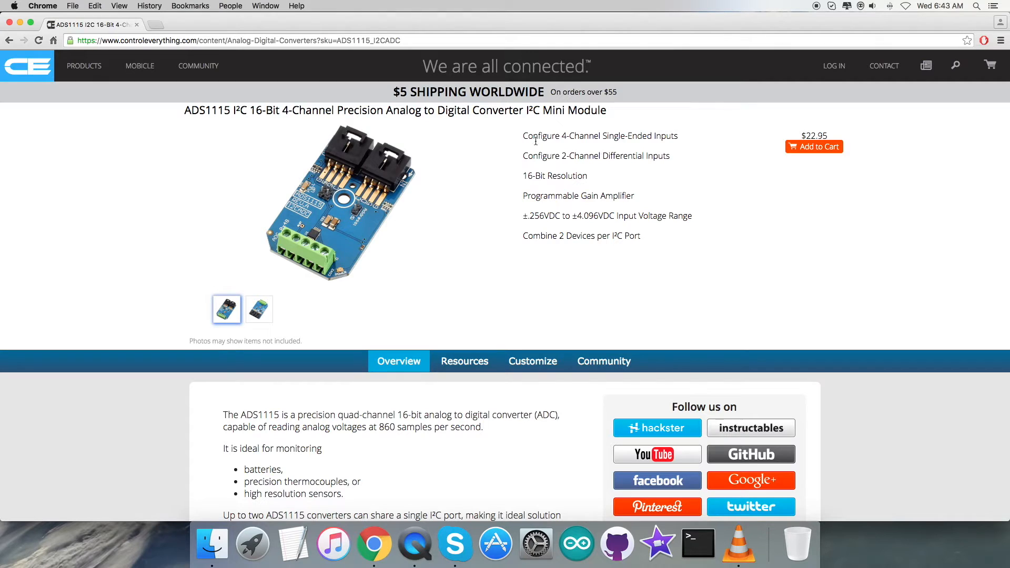
mouse_move(533, 181)
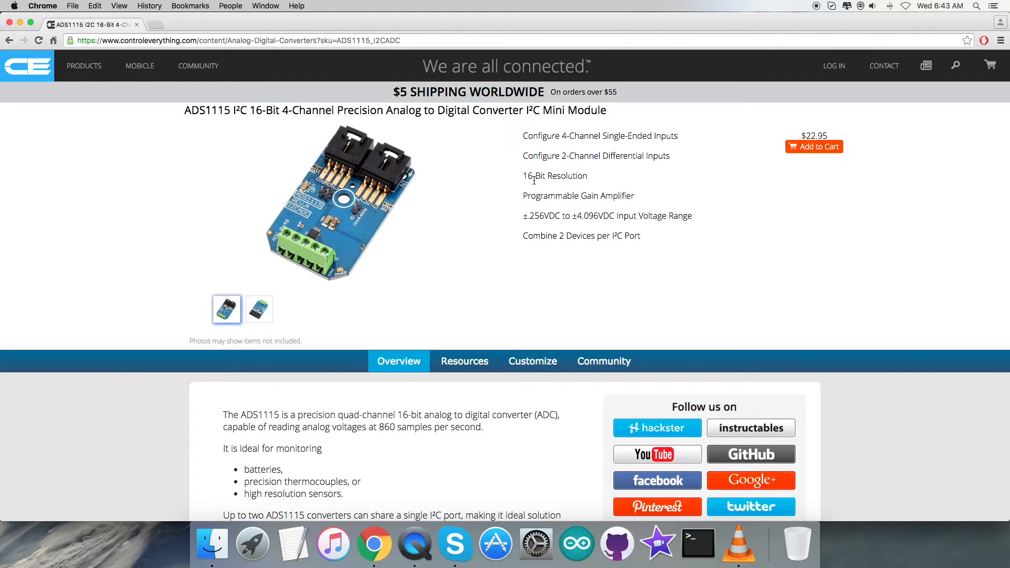
mouse_move(693, 219)
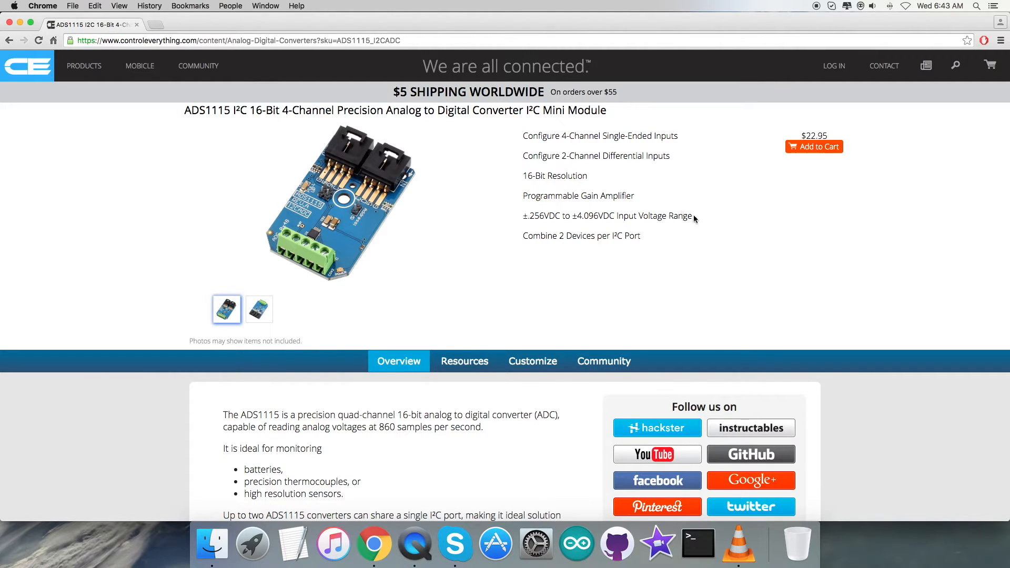
mouse_move(814, 192)
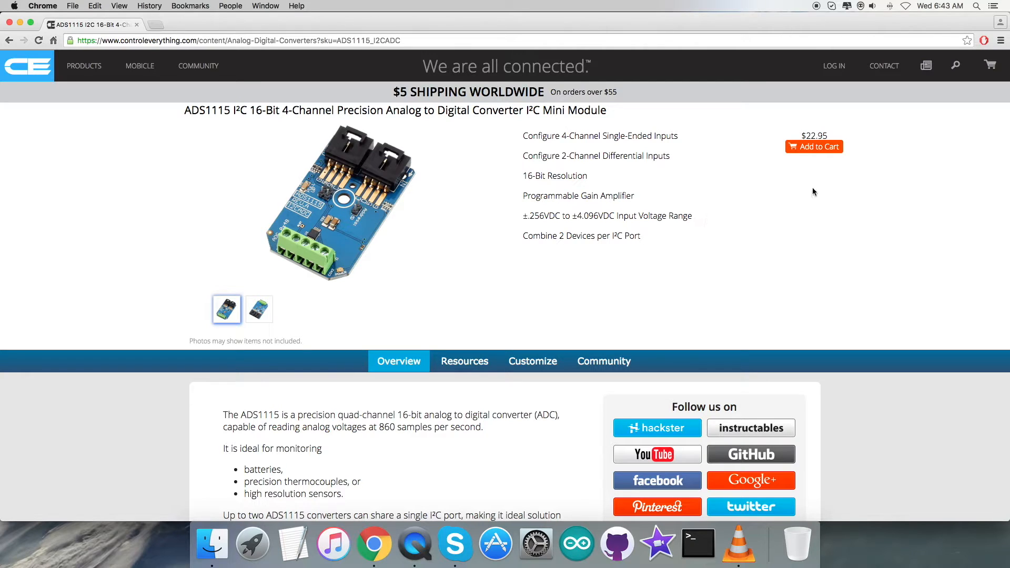
mouse_move(818, 174)
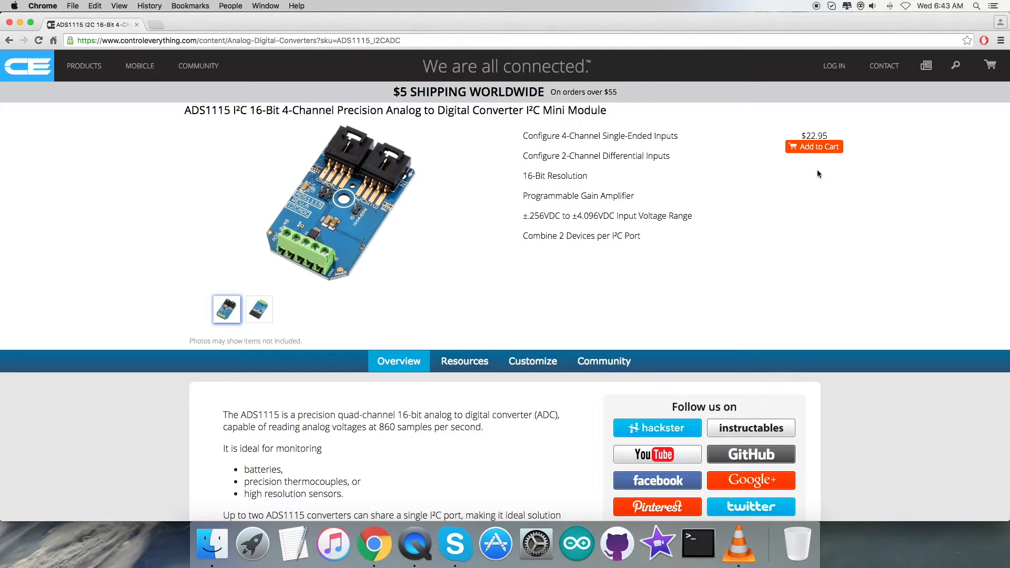
mouse_move(820, 172)
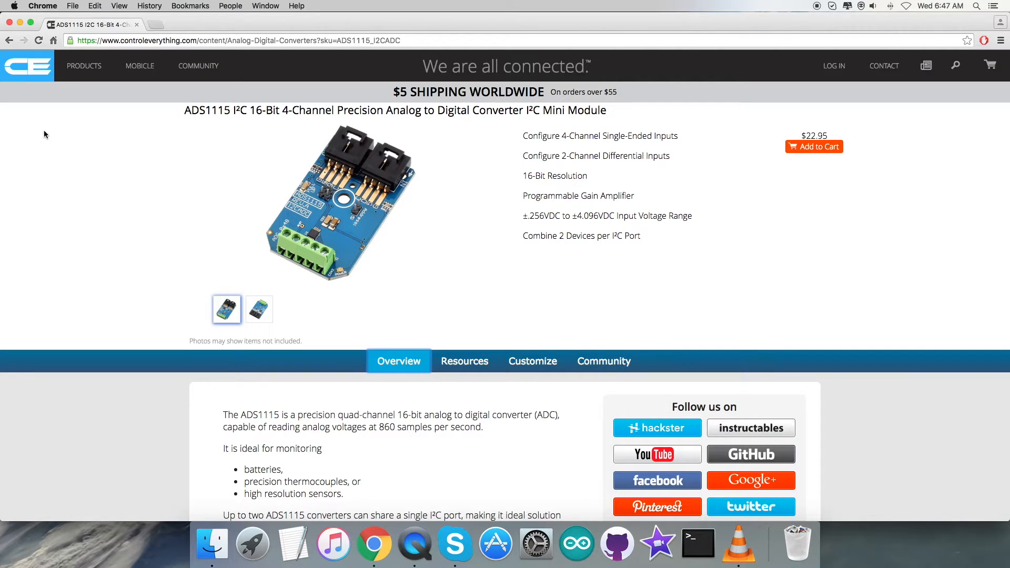
- View the Arduino Code Sample ADS1115 from the Resources tab, then close its popup
left_click(464, 361)
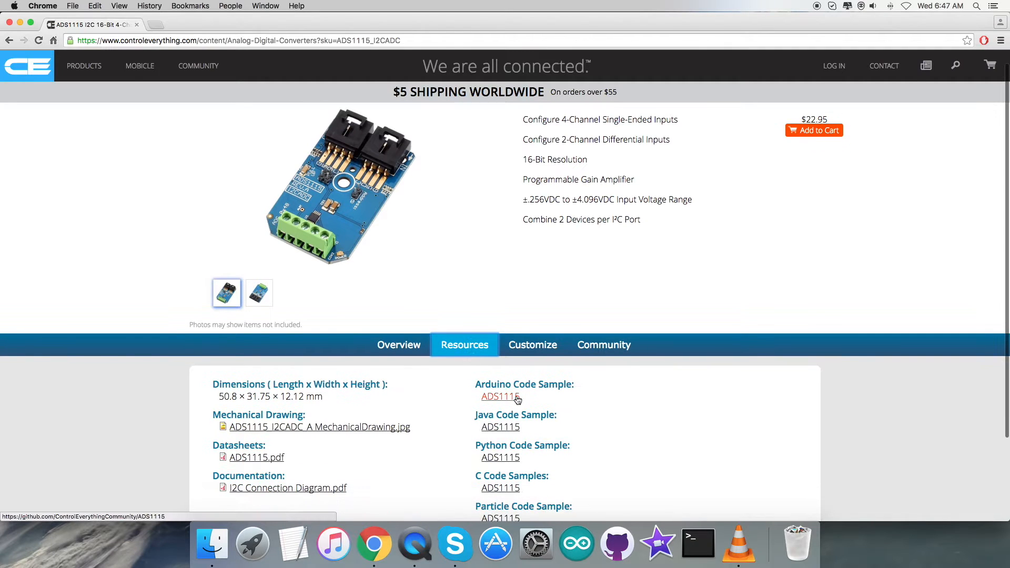
left_click(500, 396)
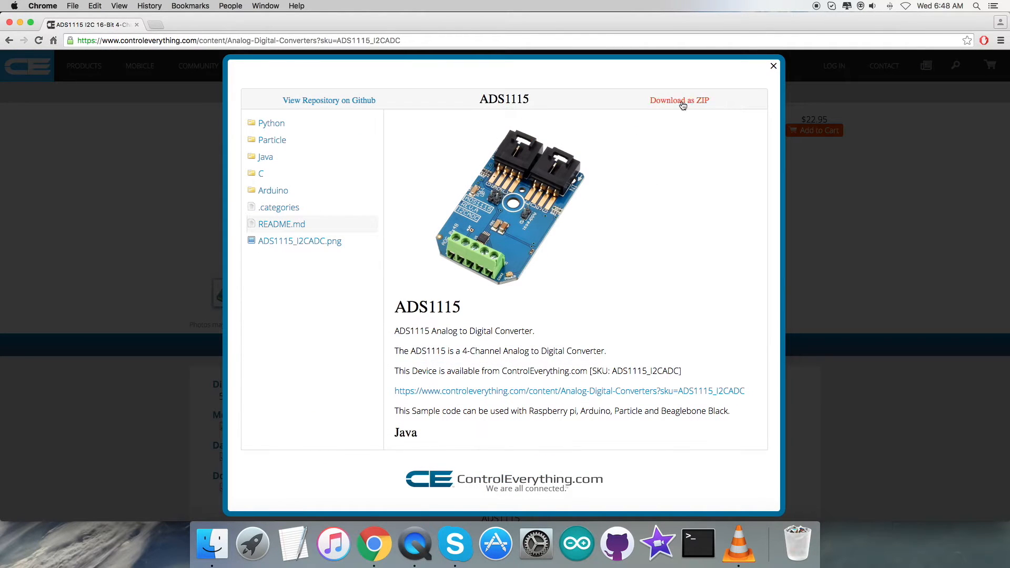
mouse_move(774, 66)
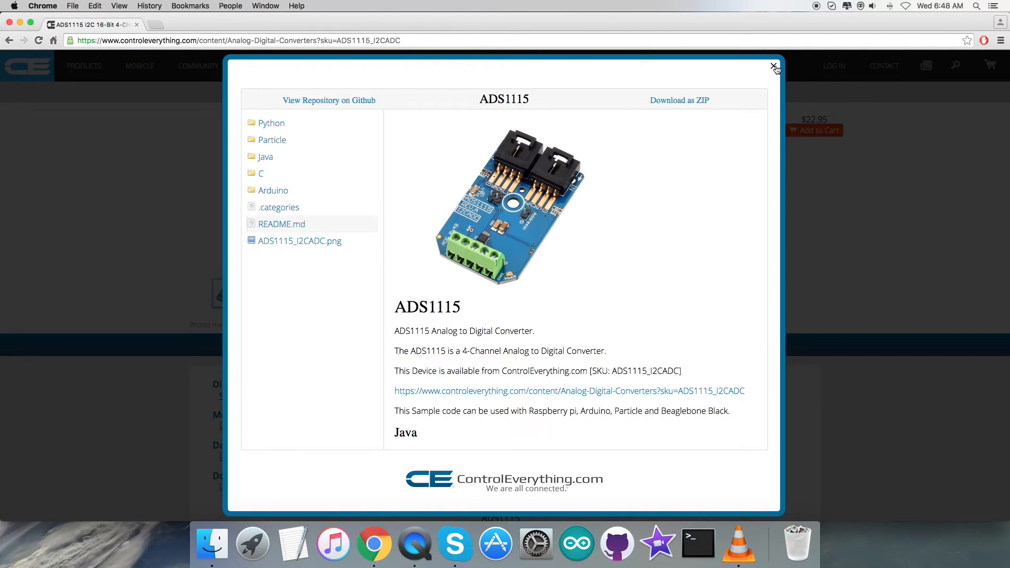
left_click(774, 67)
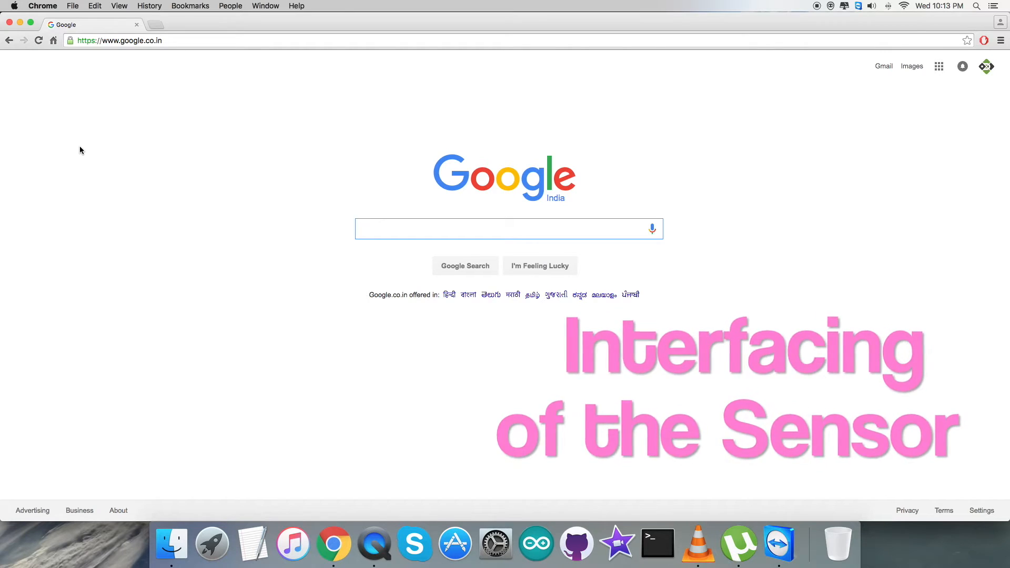
- Search ControlEverythingCommunity on GitHub for 'ADS1115' and open that repository
type("github.com")
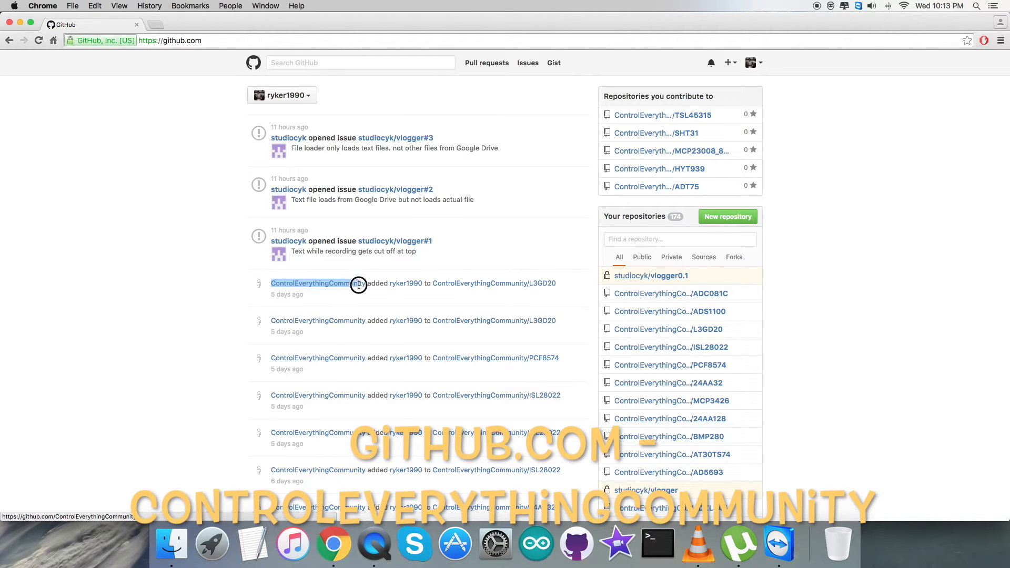
left_click(317, 283)
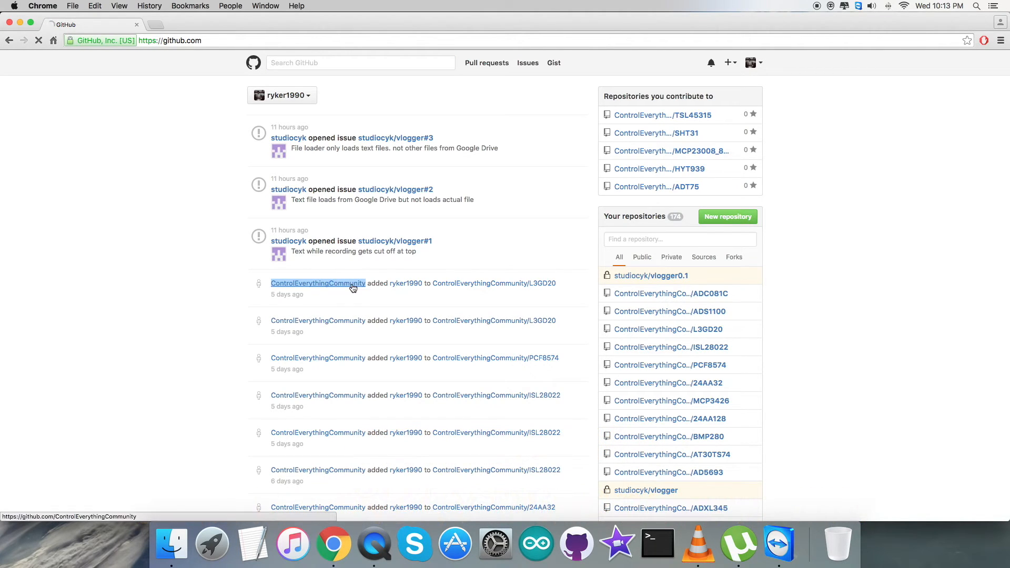
left_click(318, 283)
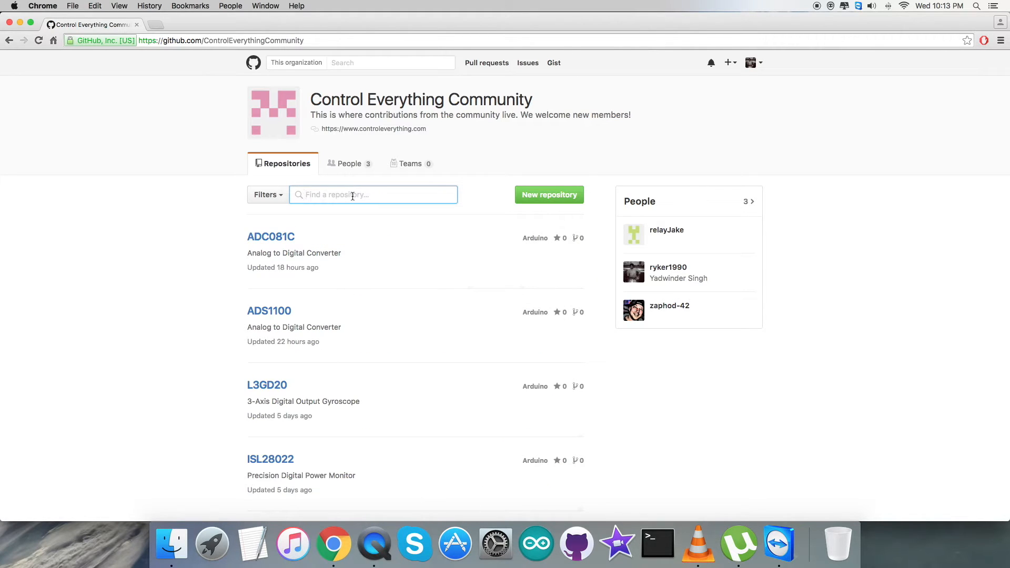
type("ADS111")
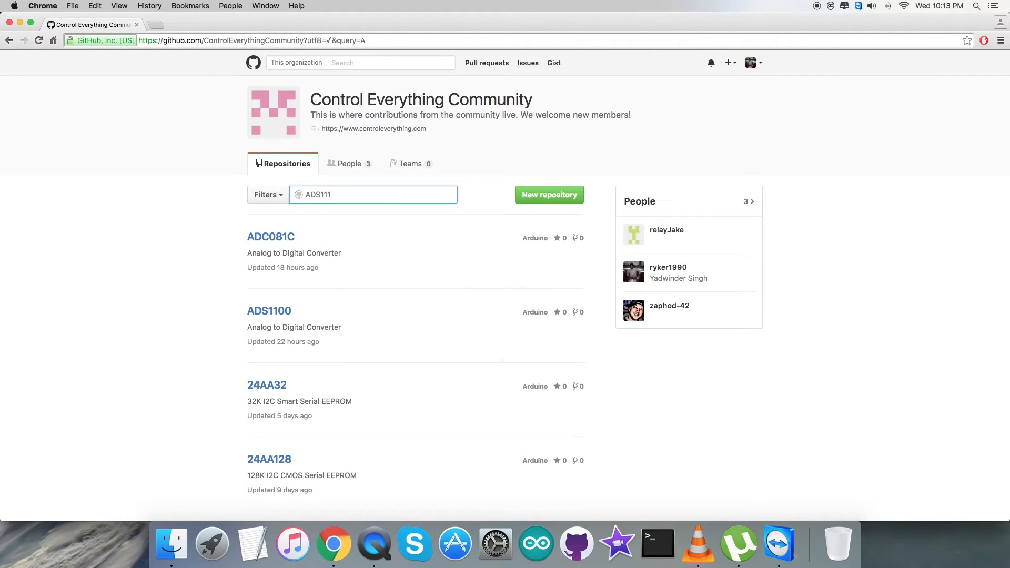
type("5")
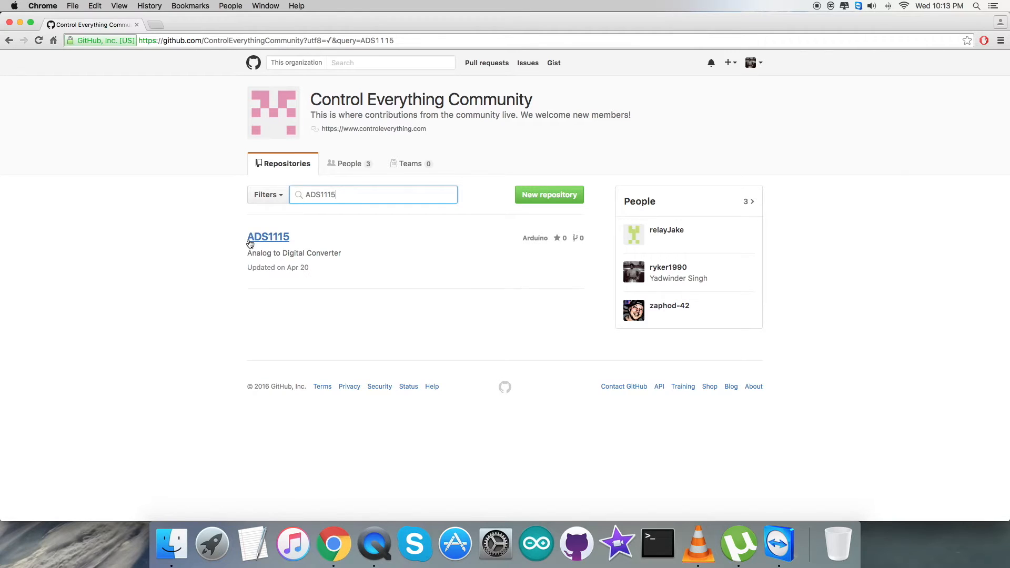
left_click(267, 236)
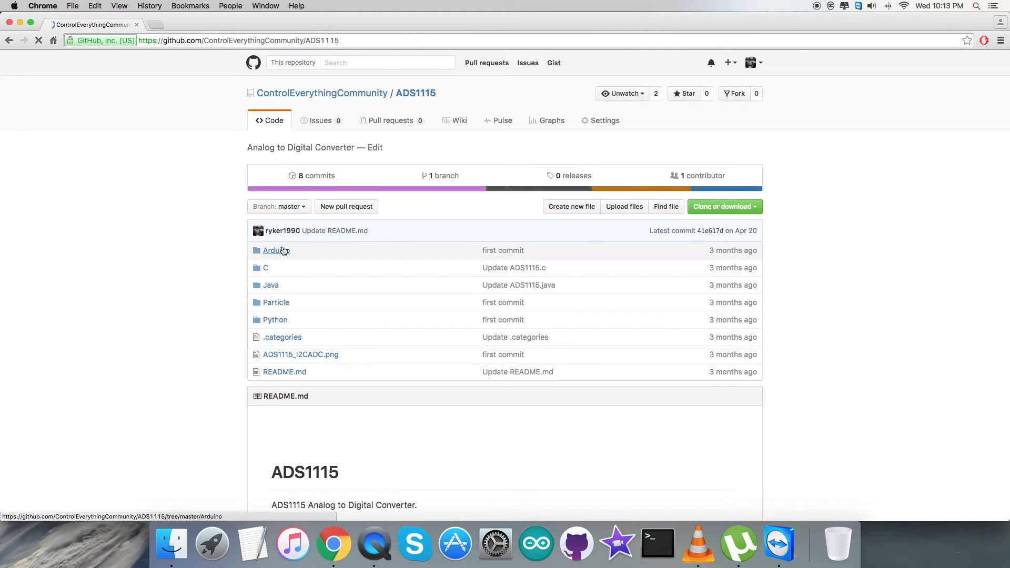
mouse_move(214, 284)
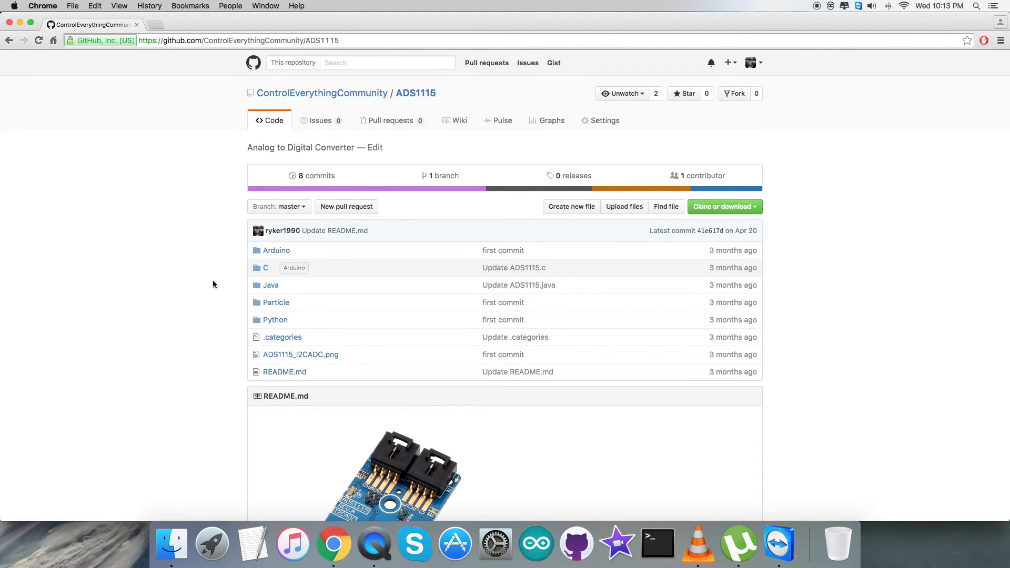
- Scroll the ADS1115 README down to the Arduino setup instructions
scroll("down", 3)
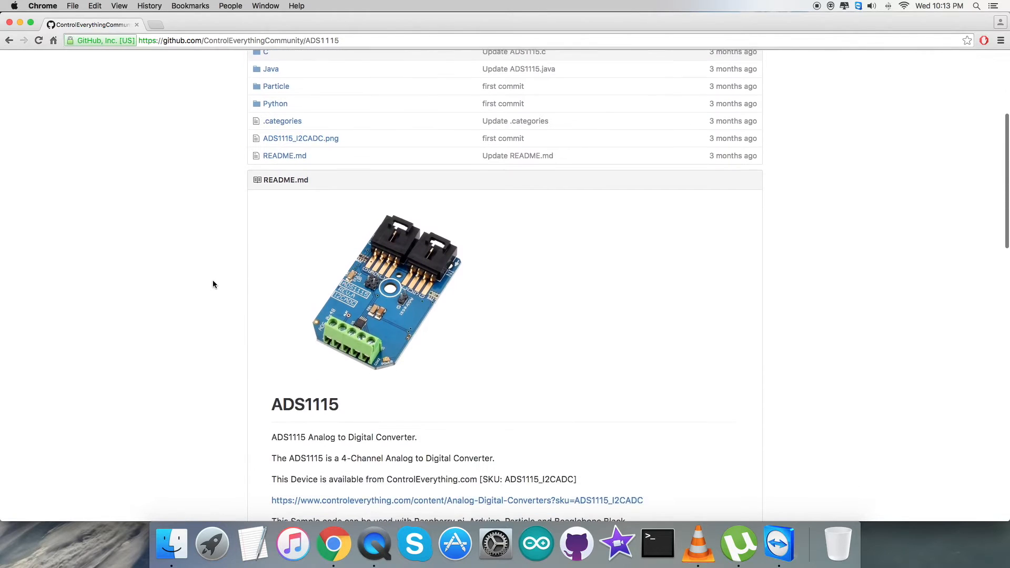
scroll("down", 3)
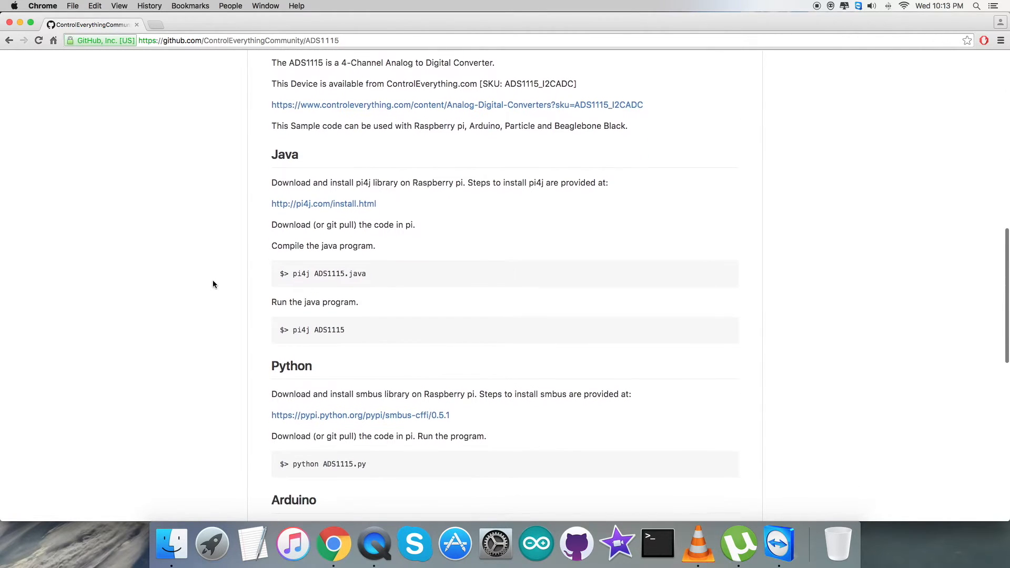
scroll("down", 3)
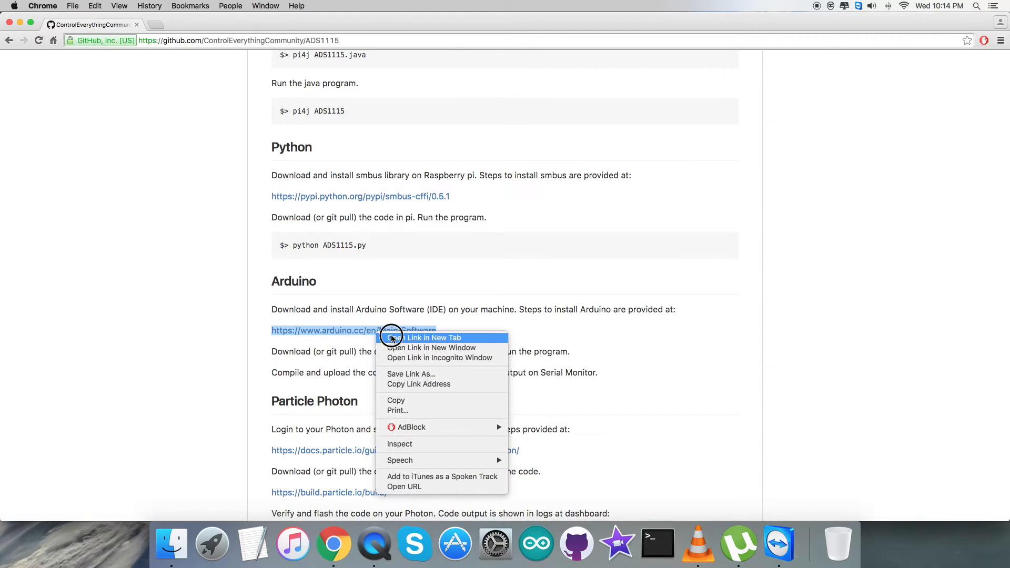
- View the Arduino Software 1.6.9 download page in a new tab, then close it
left_click(434, 338)
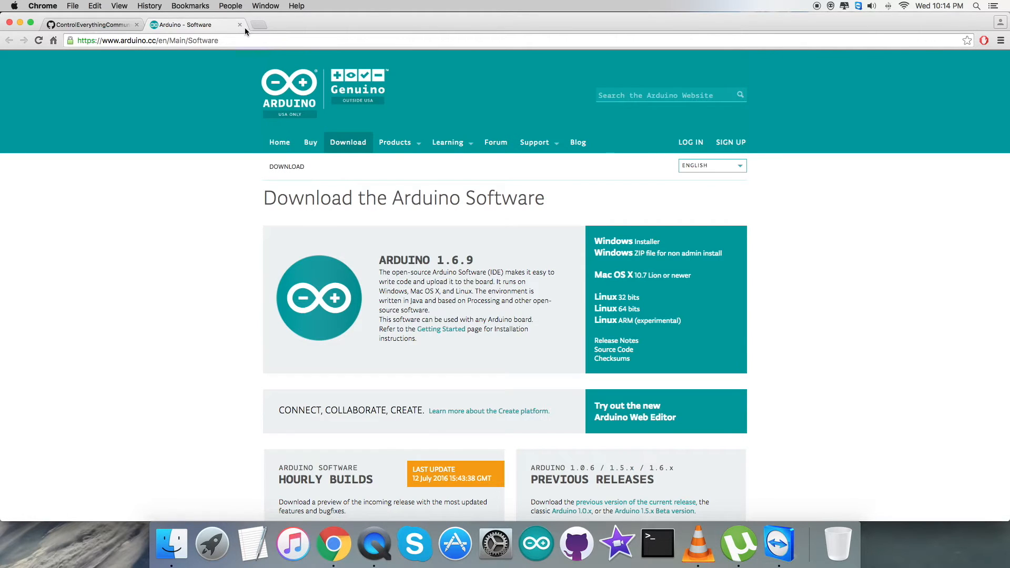
left_click(222, 25)
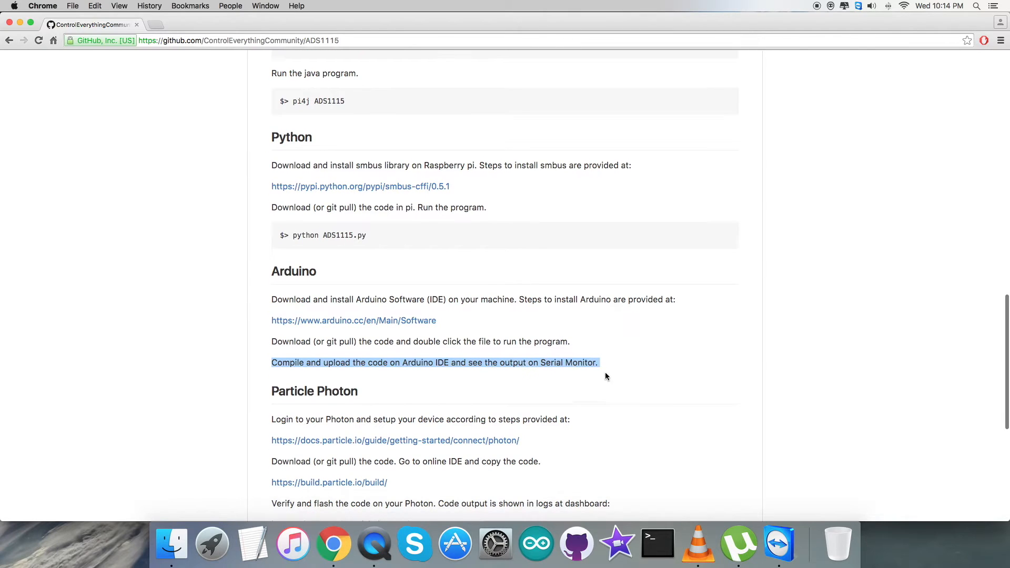
mouse_move(643, 356)
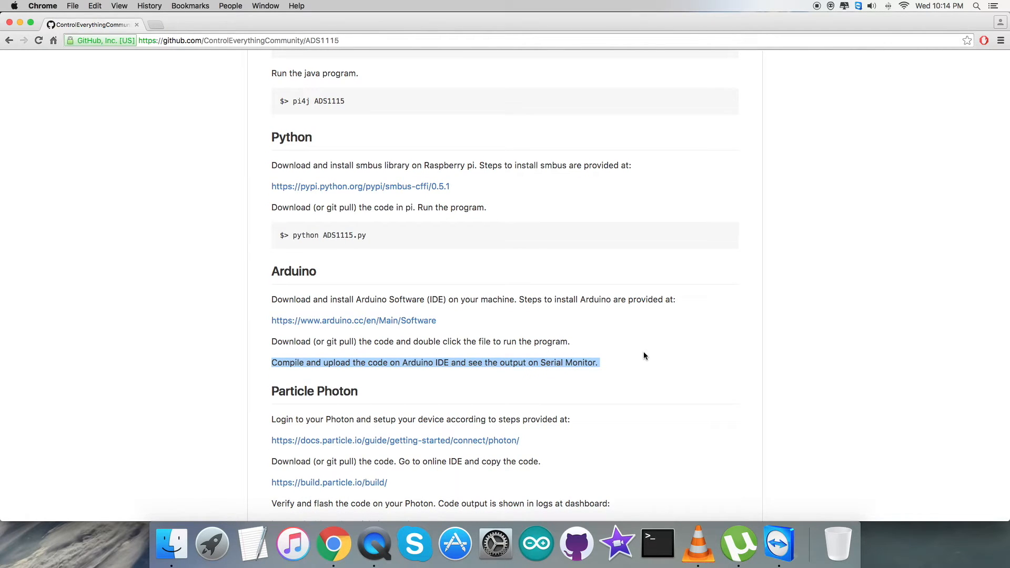
- Open ADS1115.ino from the repository's Arduino folder
scroll("up", 3)
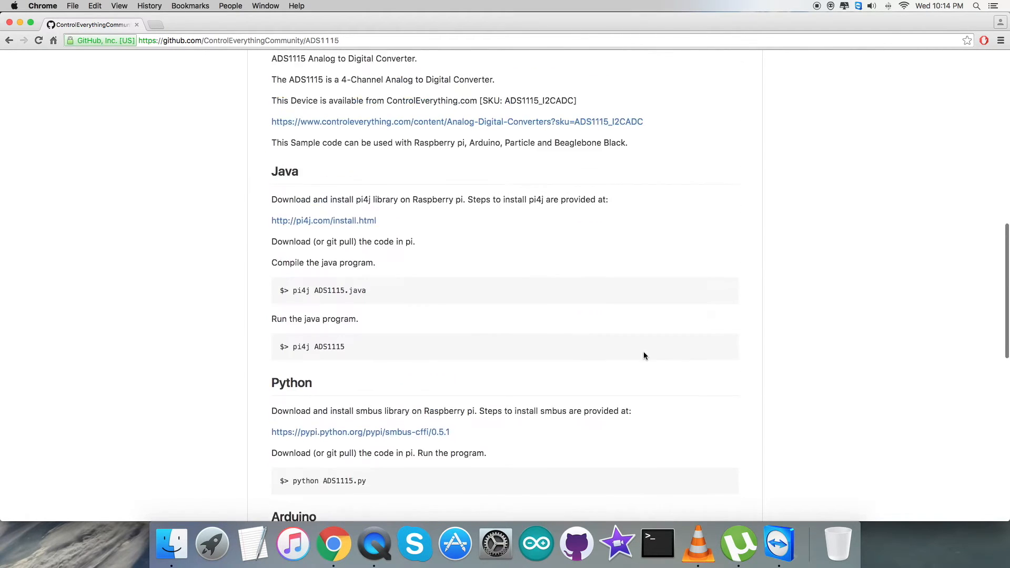
scroll("up", 3)
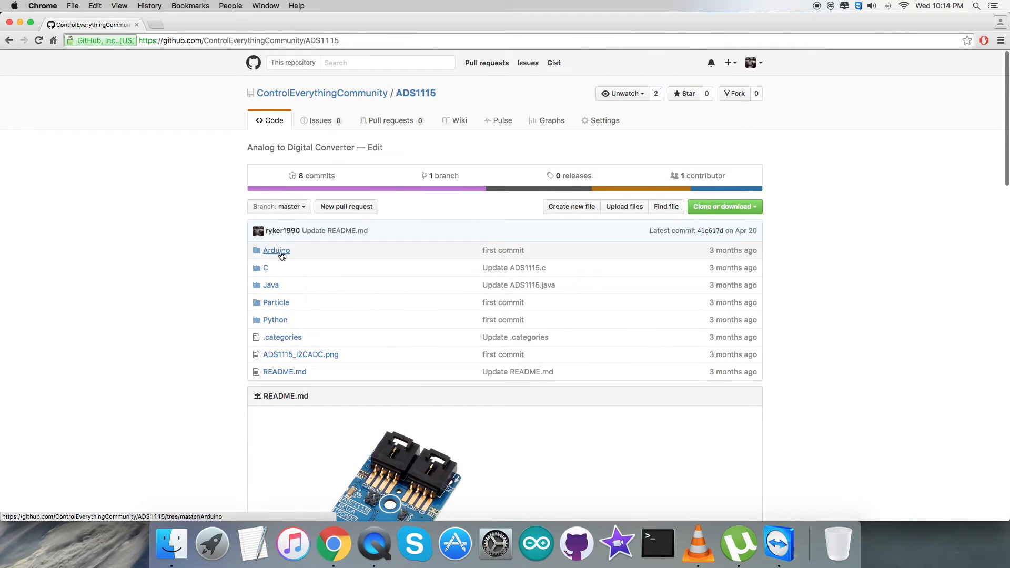
left_click(275, 250)
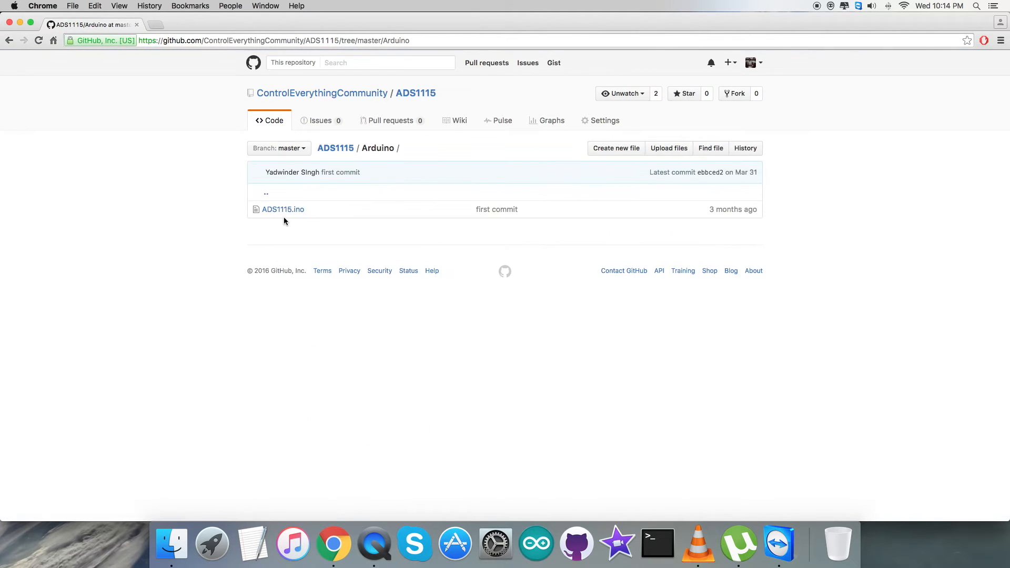
left_click(283, 209)
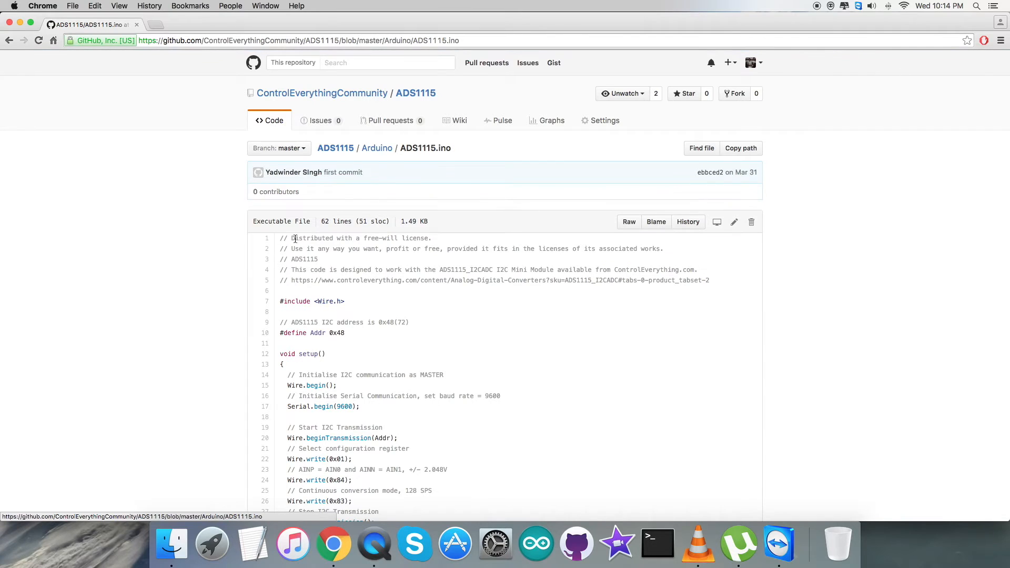
mouse_move(279, 301)
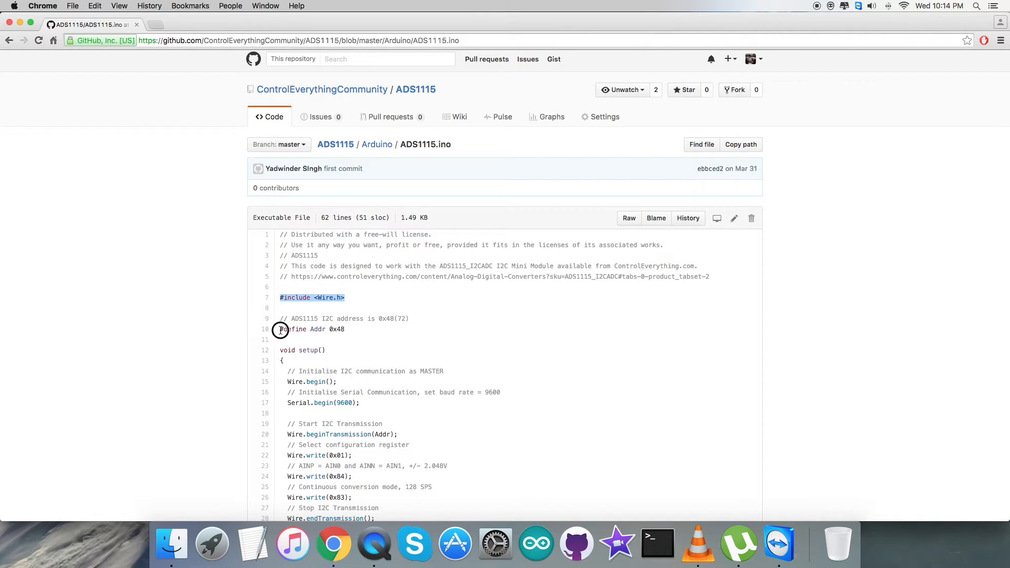
scroll("down", 3)
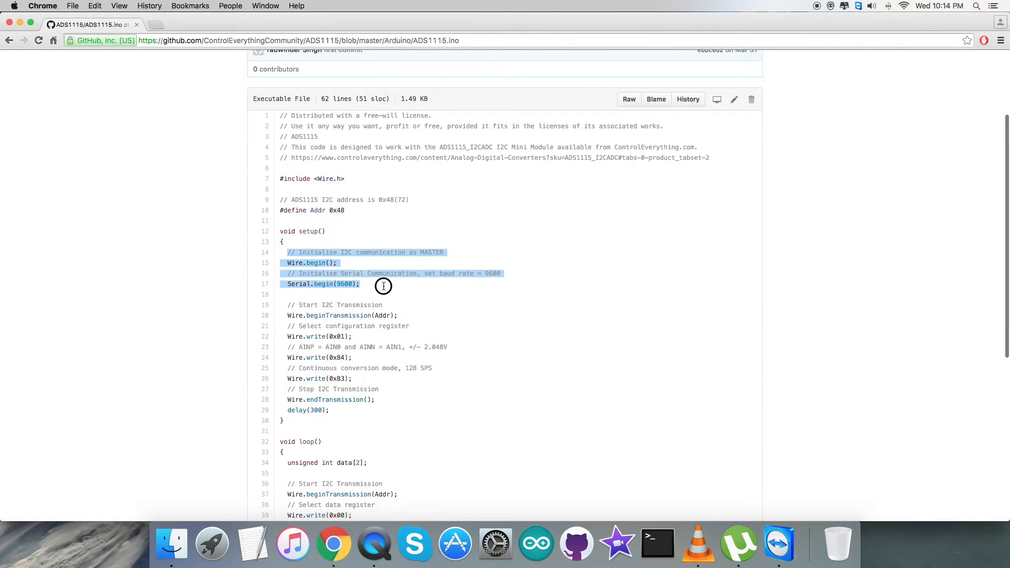
scroll("up", 3)
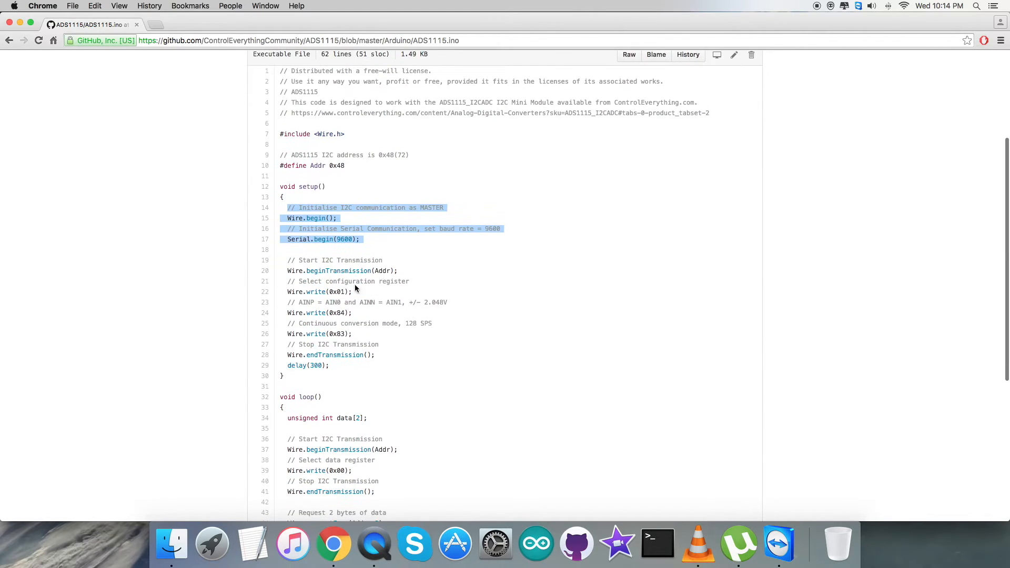
scroll("down", 3)
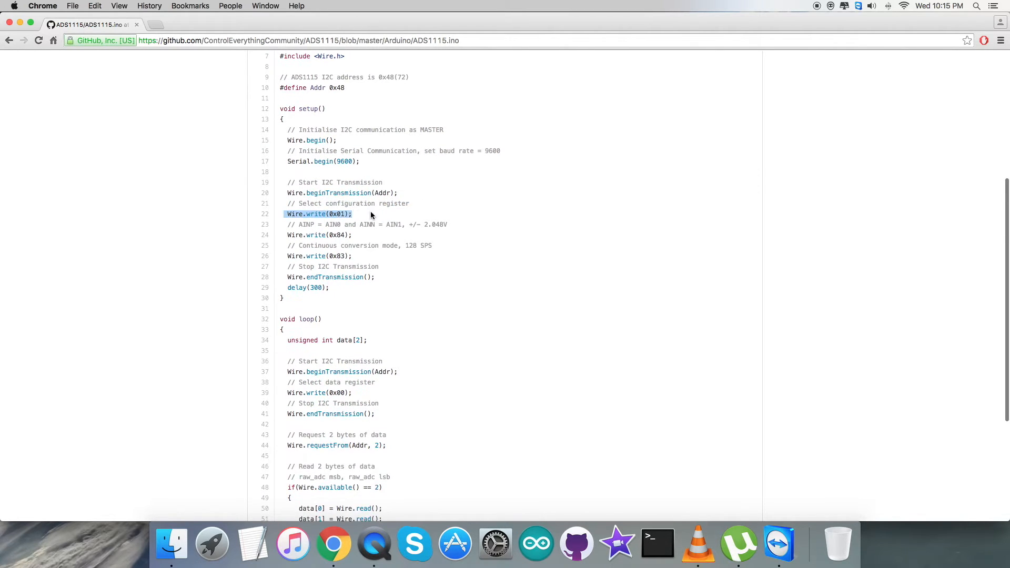
left_click(290, 224)
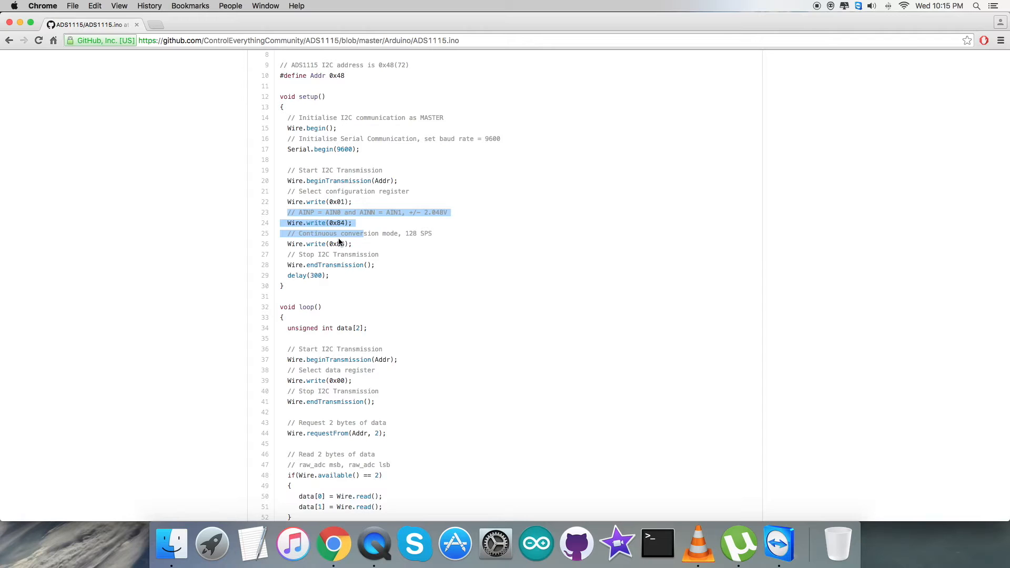
left_click(294, 246)
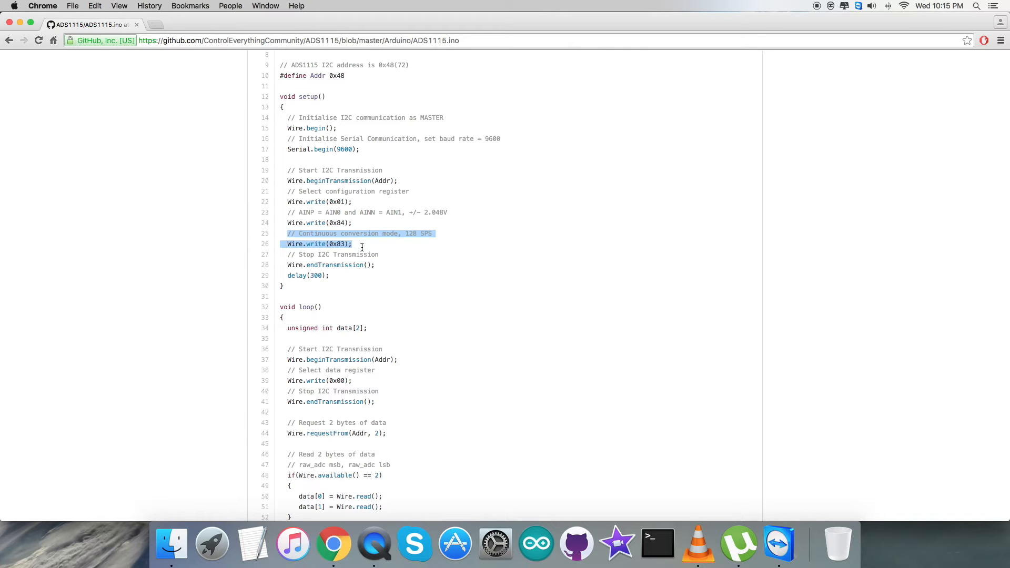
scroll("down", 3)
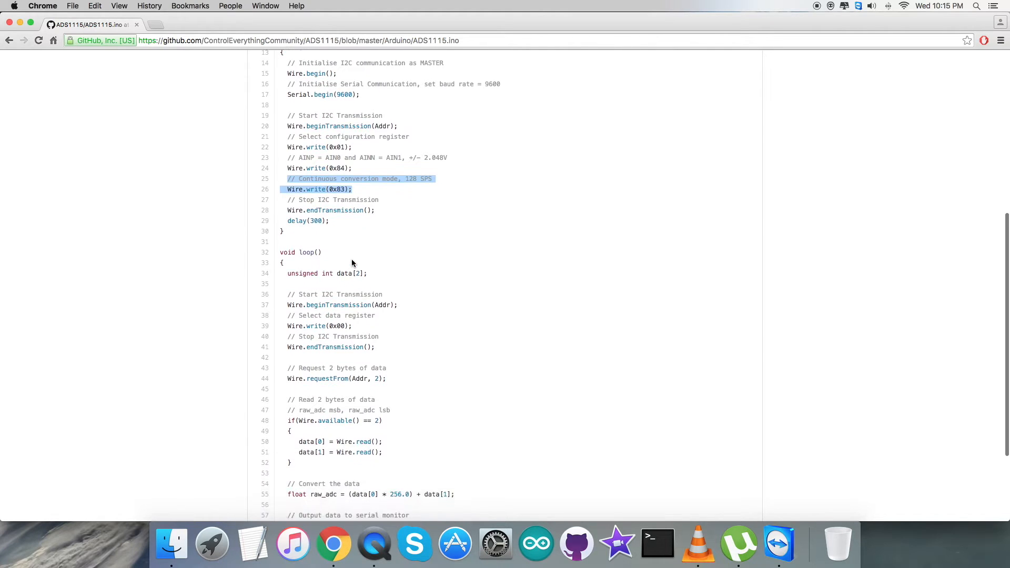
scroll("down", 3)
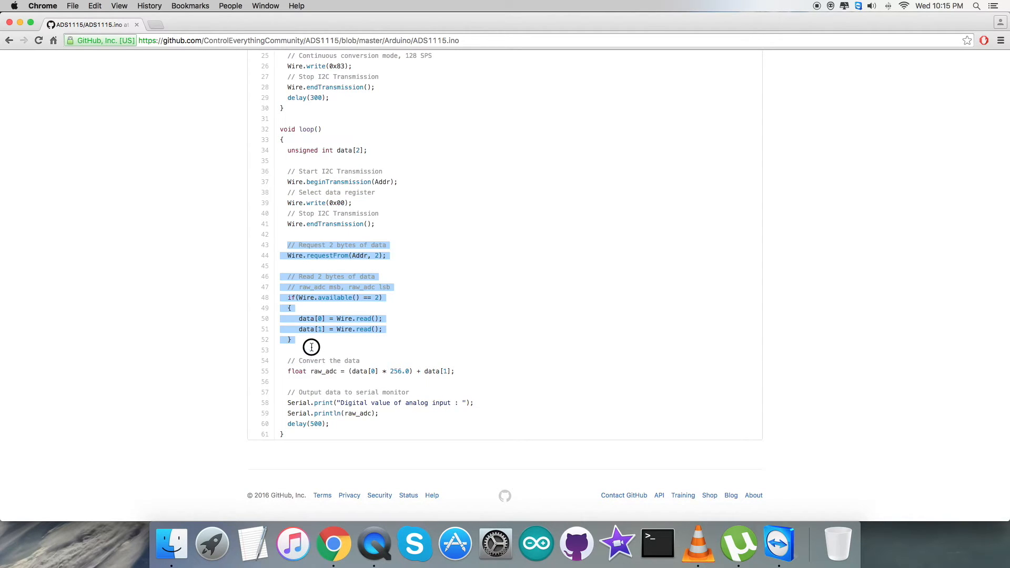
mouse_move(438, 322)
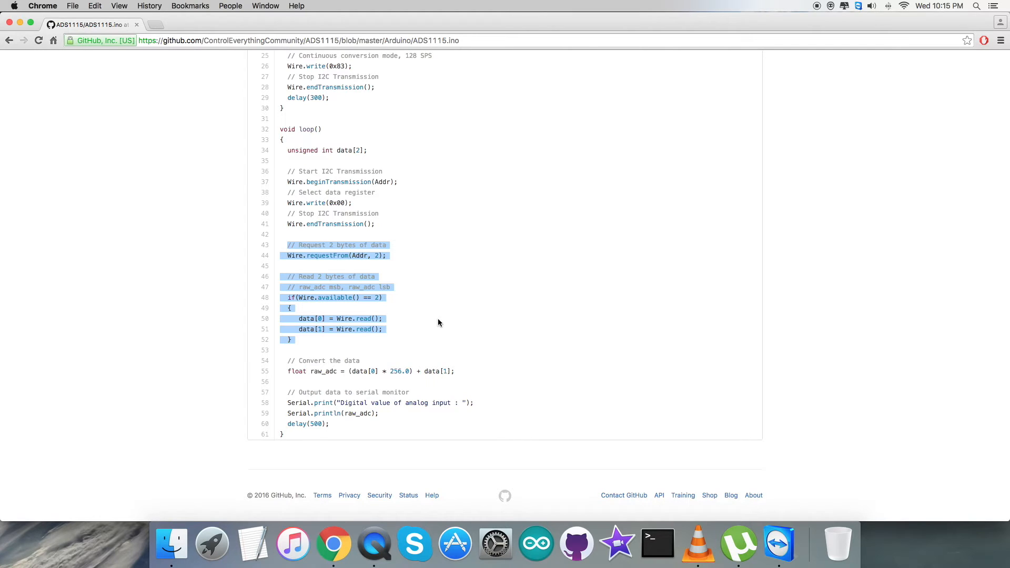
left_click(288, 363)
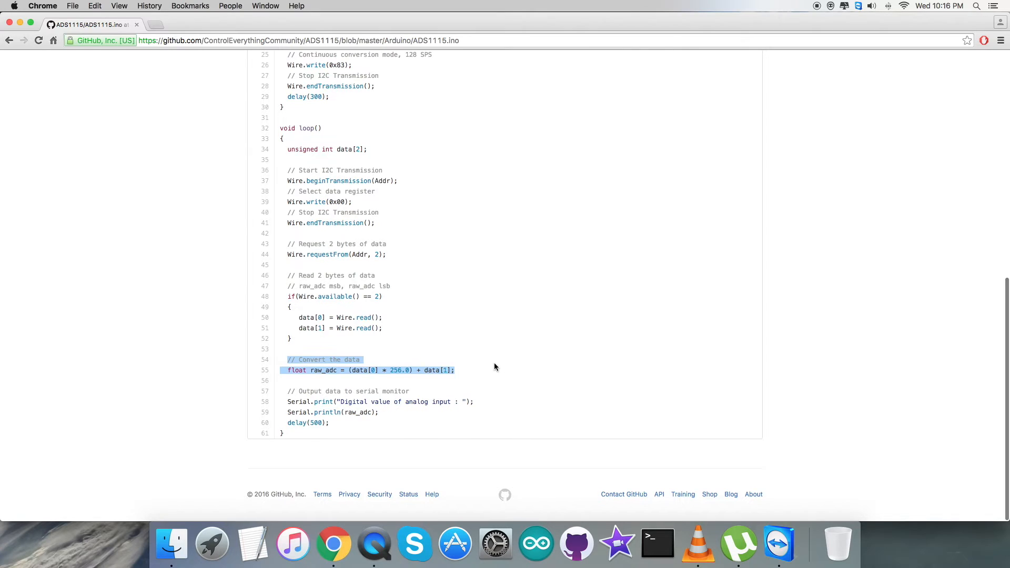
left_click(306, 391)
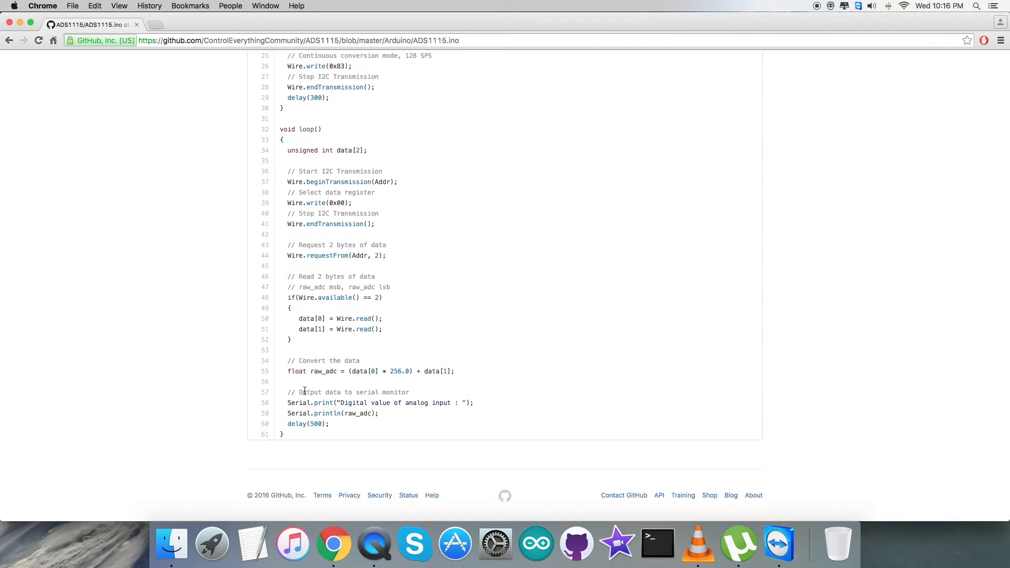
mouse_move(287, 392)
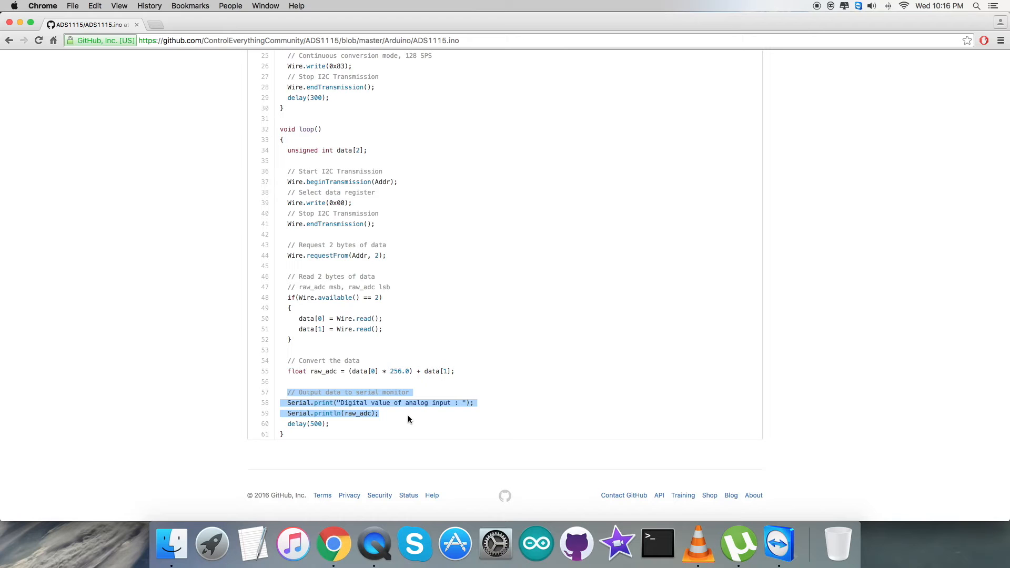
left_click(454, 395)
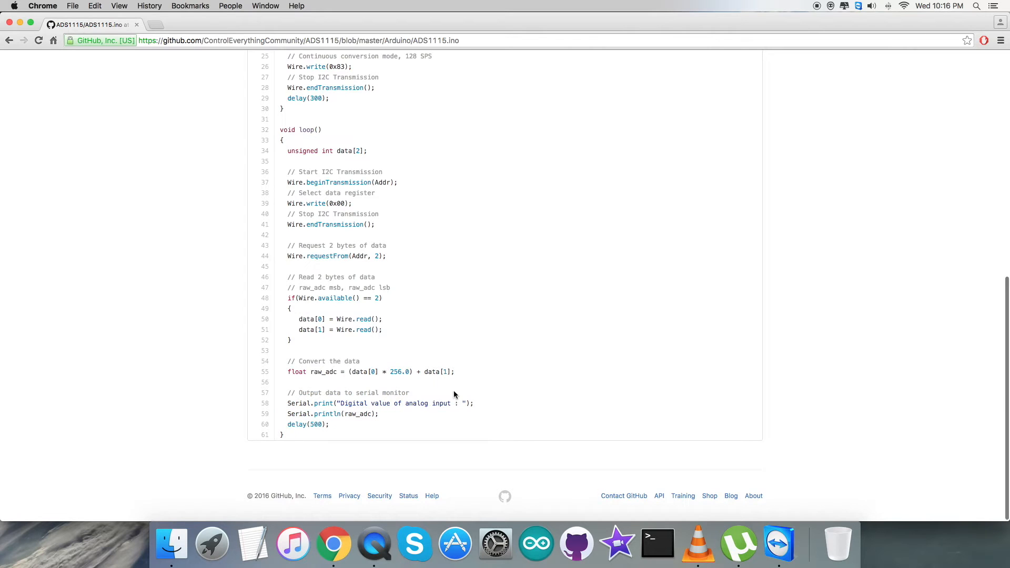
scroll("up", 3)
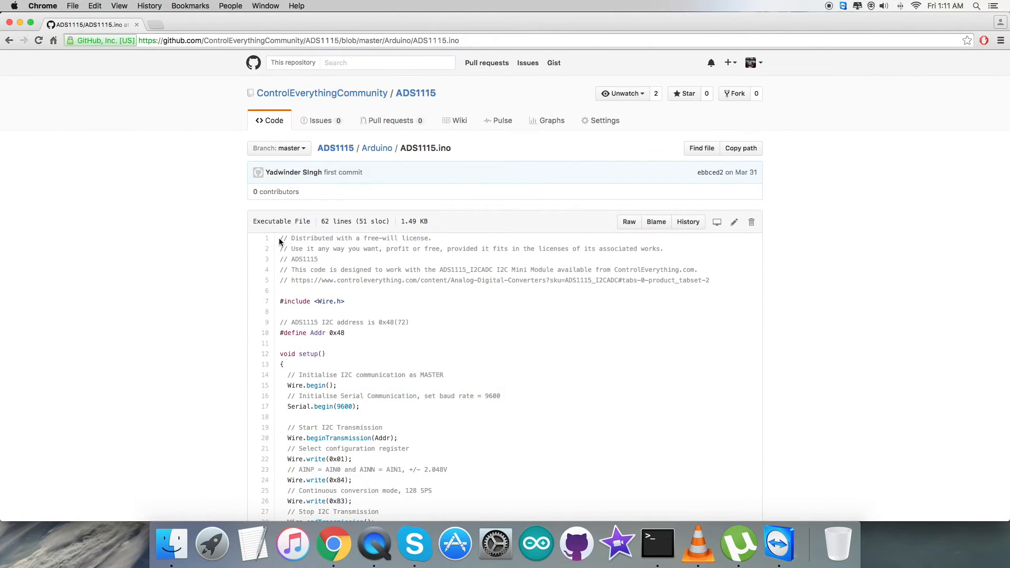
- Select and copy all of ADS1115.ino, then bring up the empty Arduino sketch
scroll("down", 3)
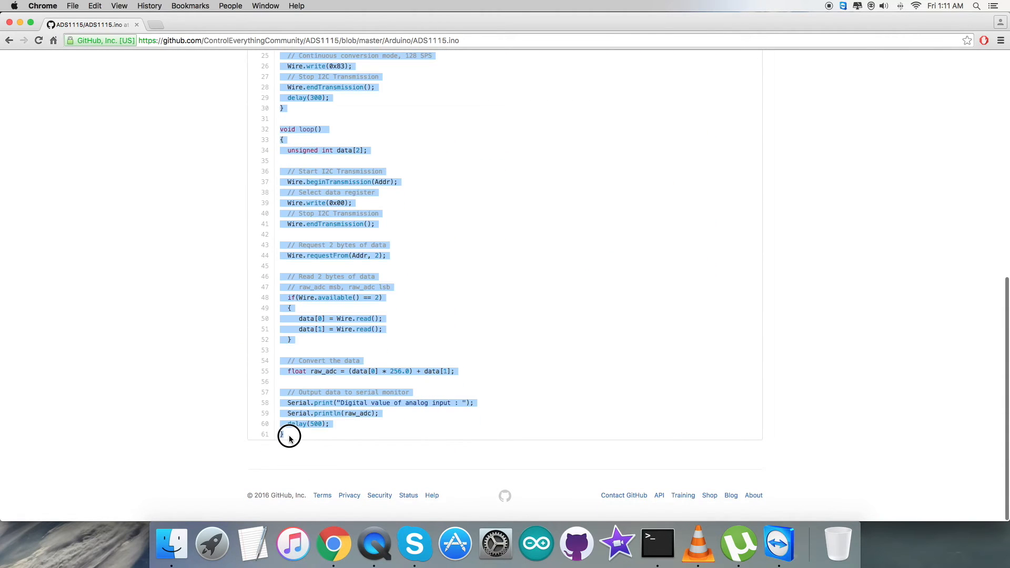
mouse_move(537, 535)
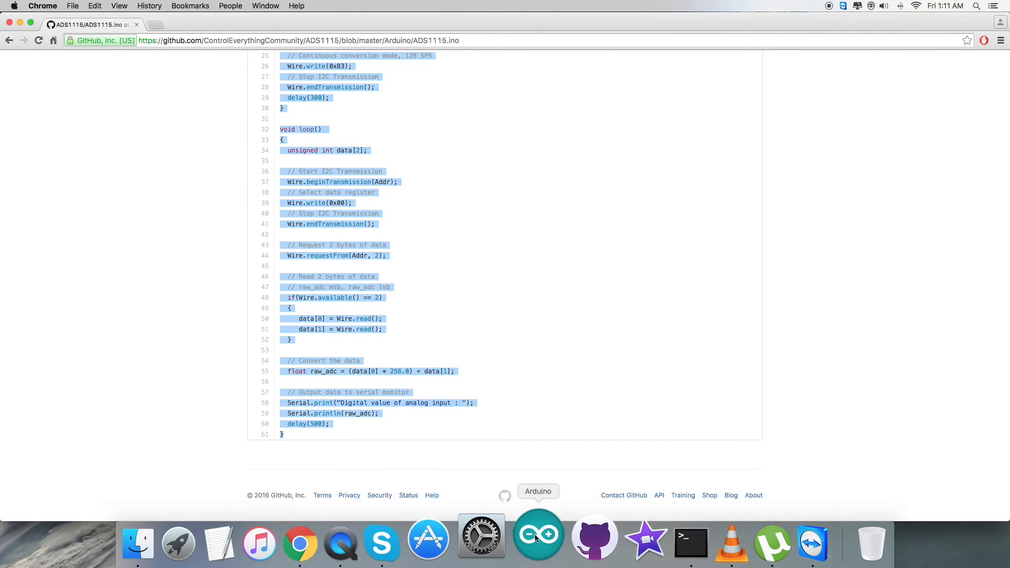
left_click(537, 534)
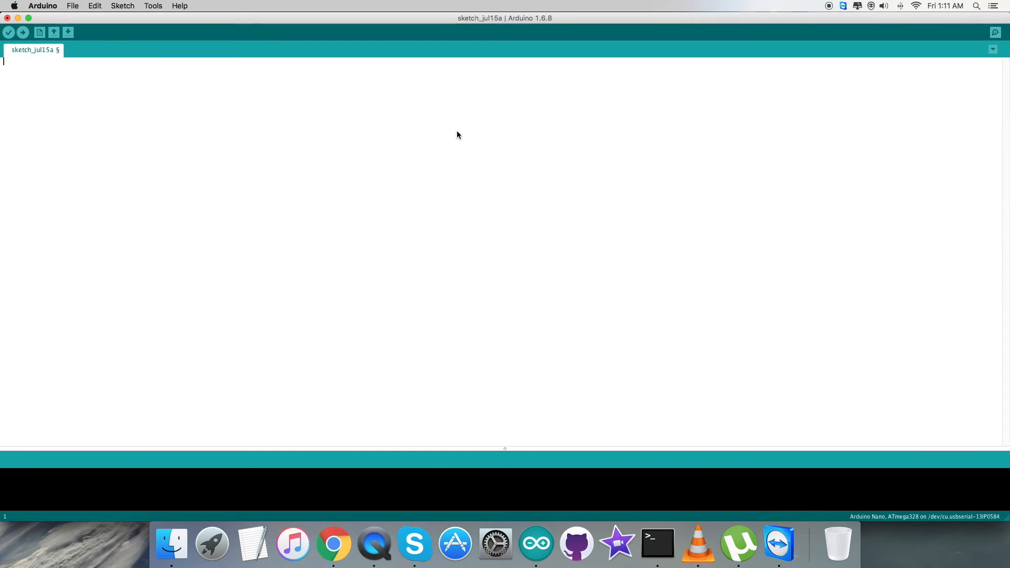
- Paste the code, save it as 'ADS1115', verify it and upload to the Nano
left_click(68, 32)
type("ADS111")
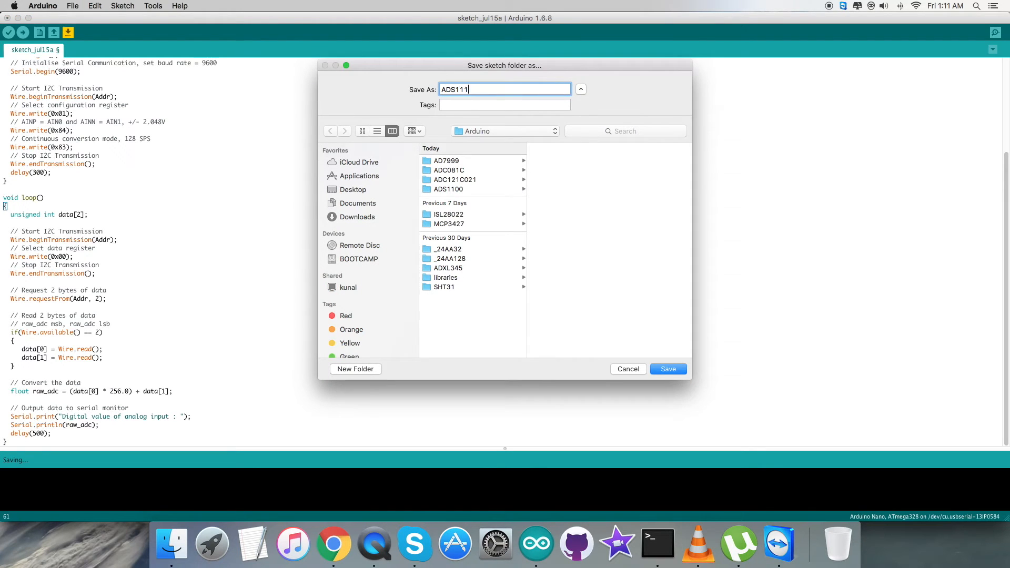
left_click(667, 370)
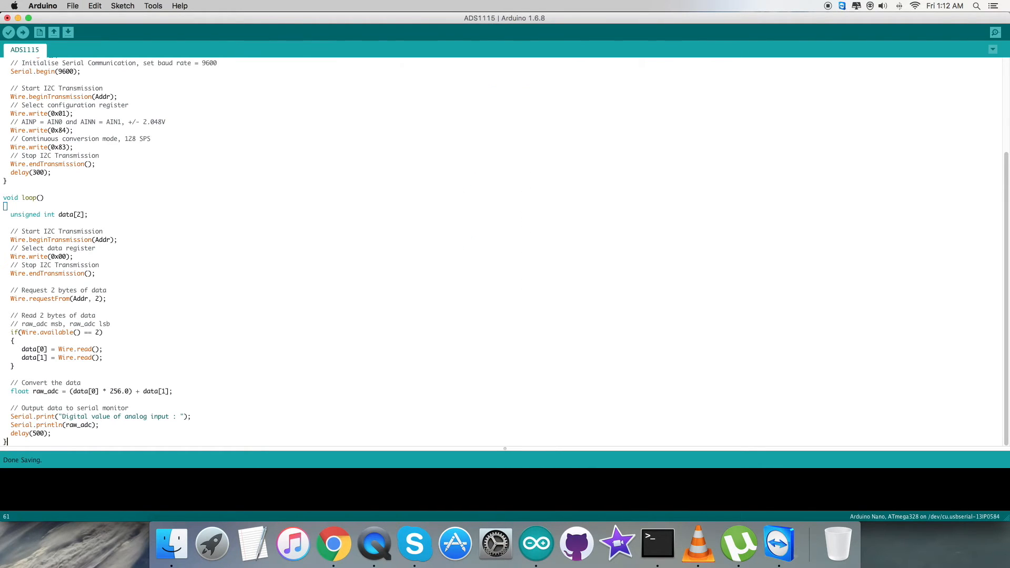
left_click(9, 32)
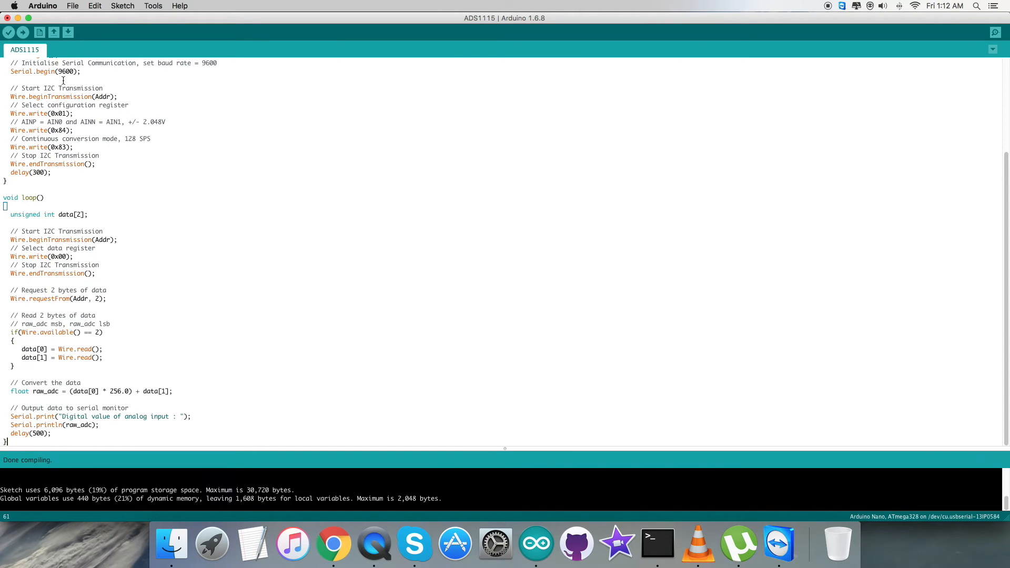
left_click(23, 32)
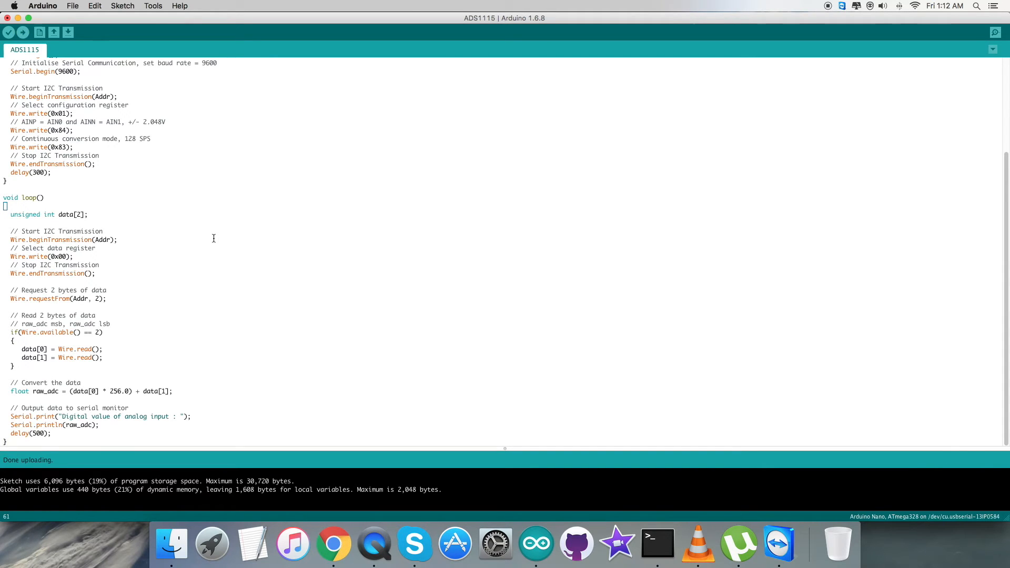
mouse_move(830, 138)
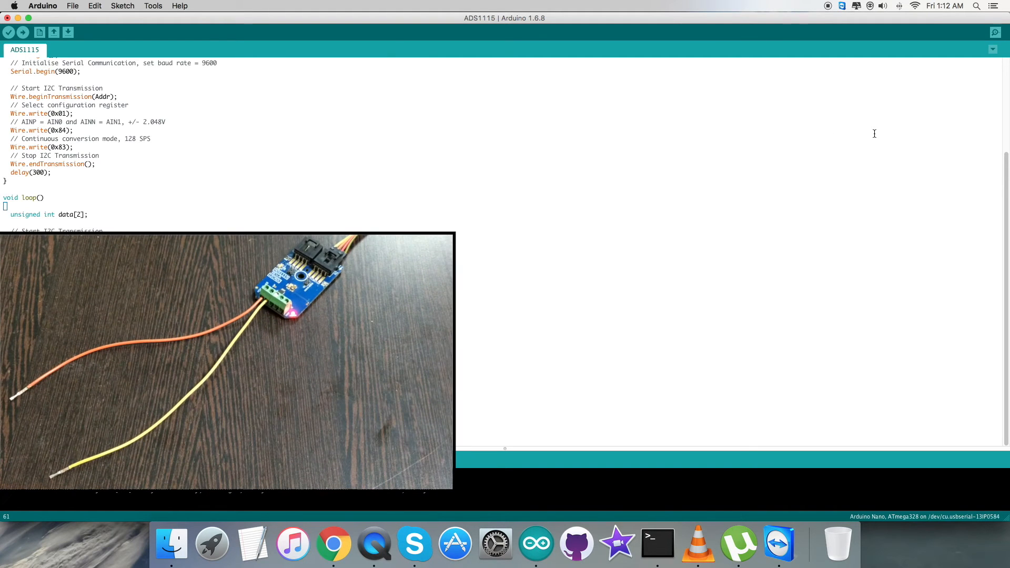
mouse_move(995, 33)
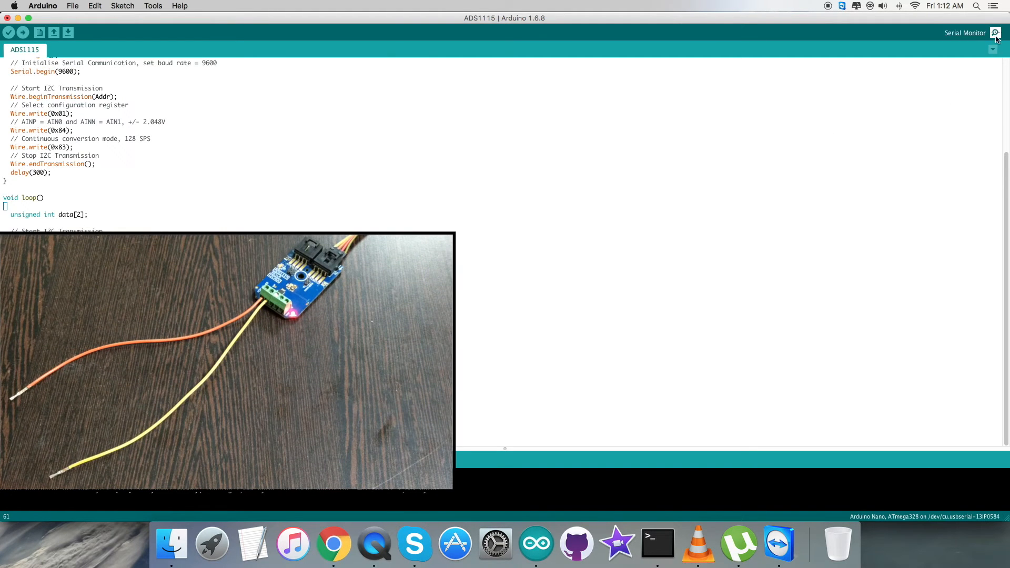
- Open the Serial Monitor and watch readings of about 14,600 at 9600 baud
left_click(995, 33)
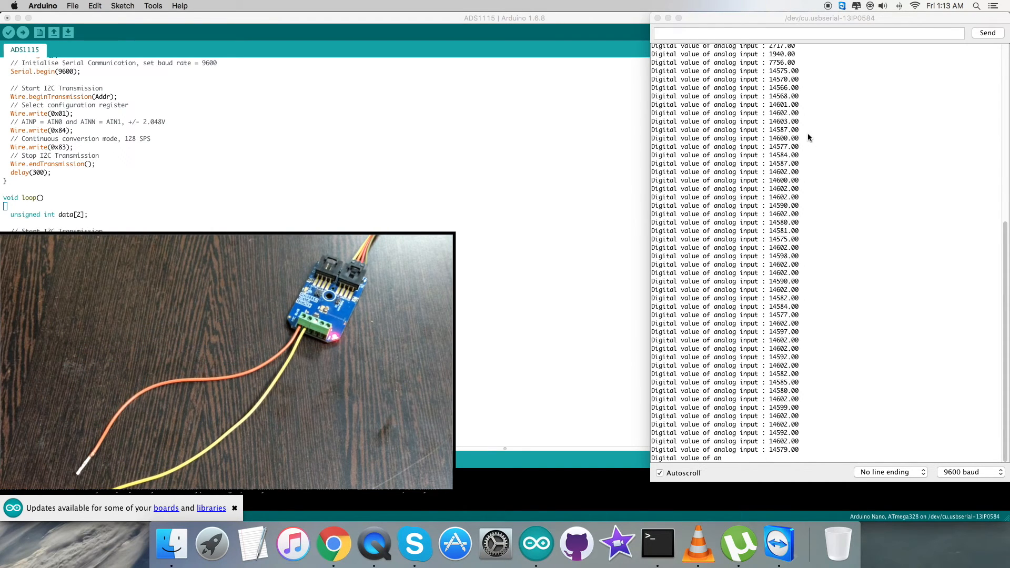
left_click(24, 32)
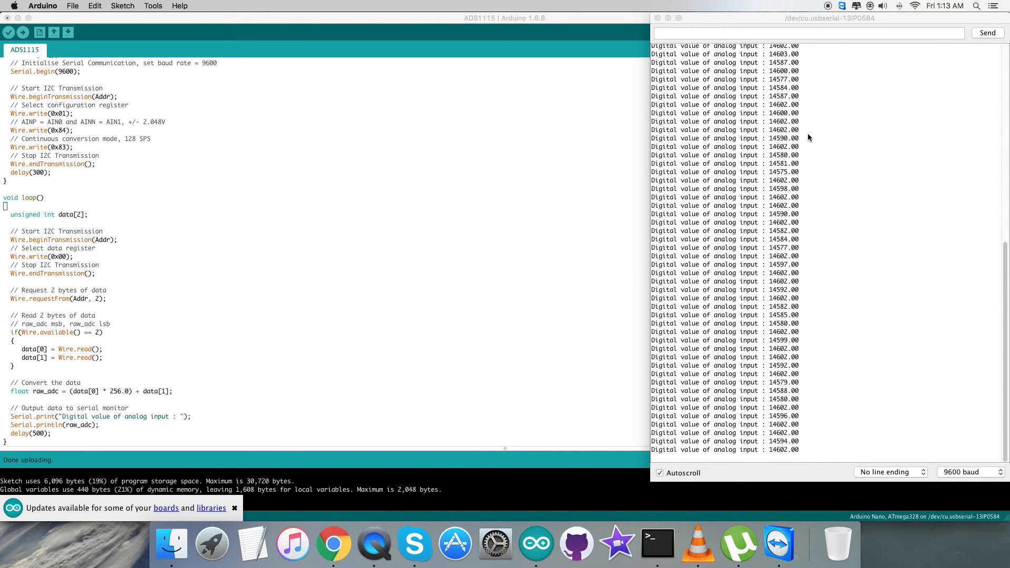
- Return to the ADS1115.ino page on GitHub in Chrome
left_click(333, 545)
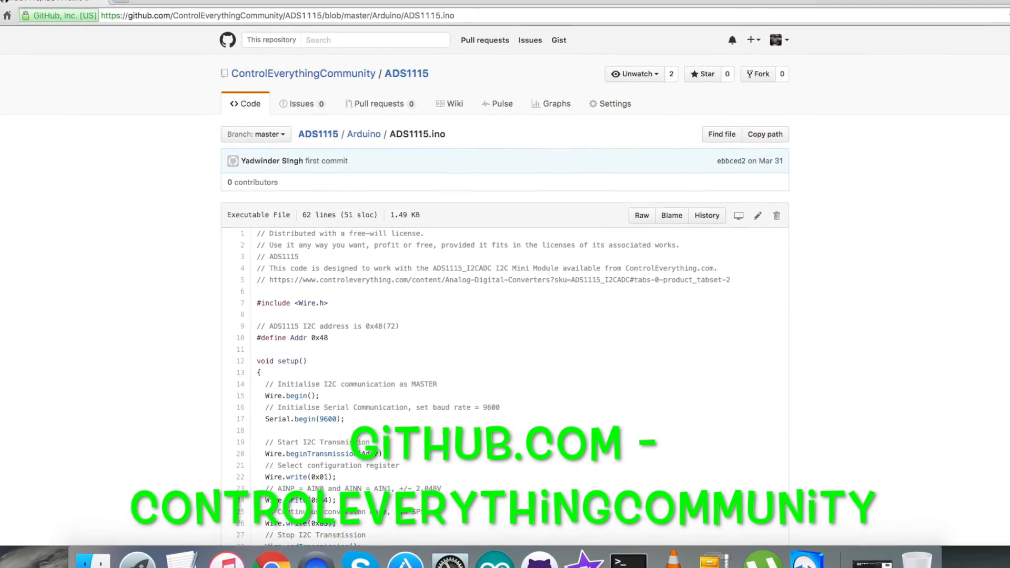
- Follow the repository's link to Dcube Tech Ventures' Instructables profile and browse its 114 projects
scroll("up", 3)
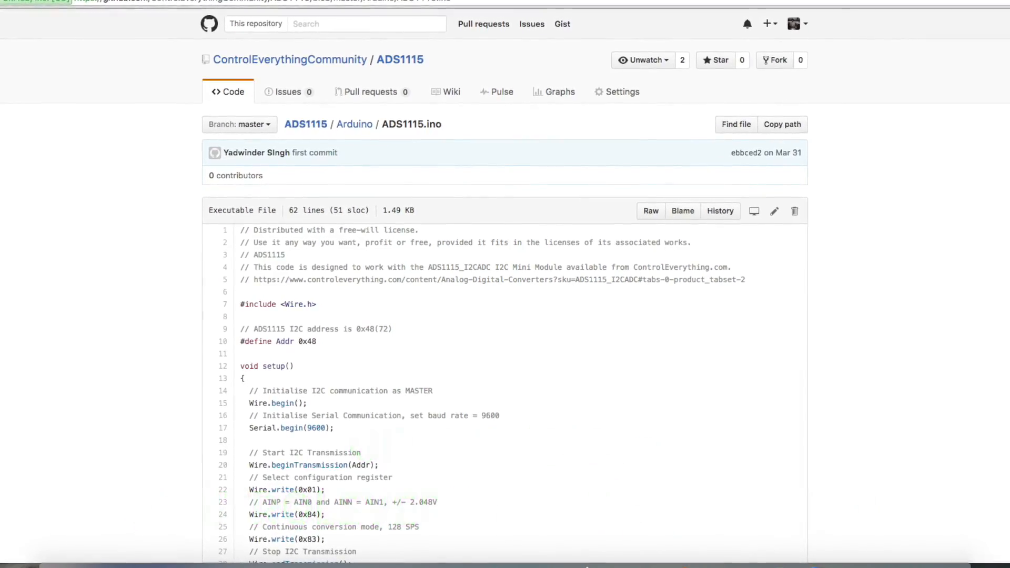
left_click(493, 279)
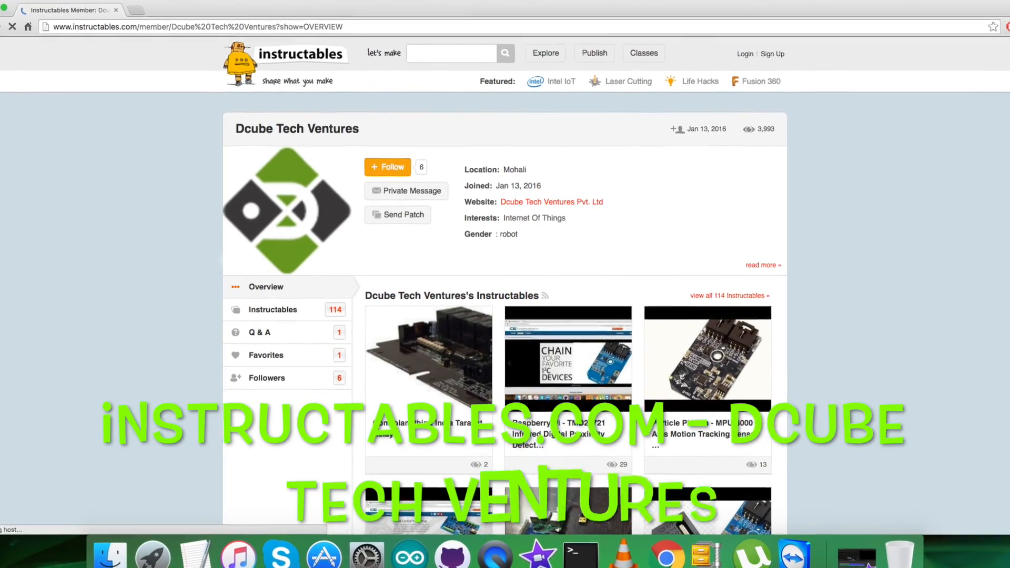
scroll("down", 3)
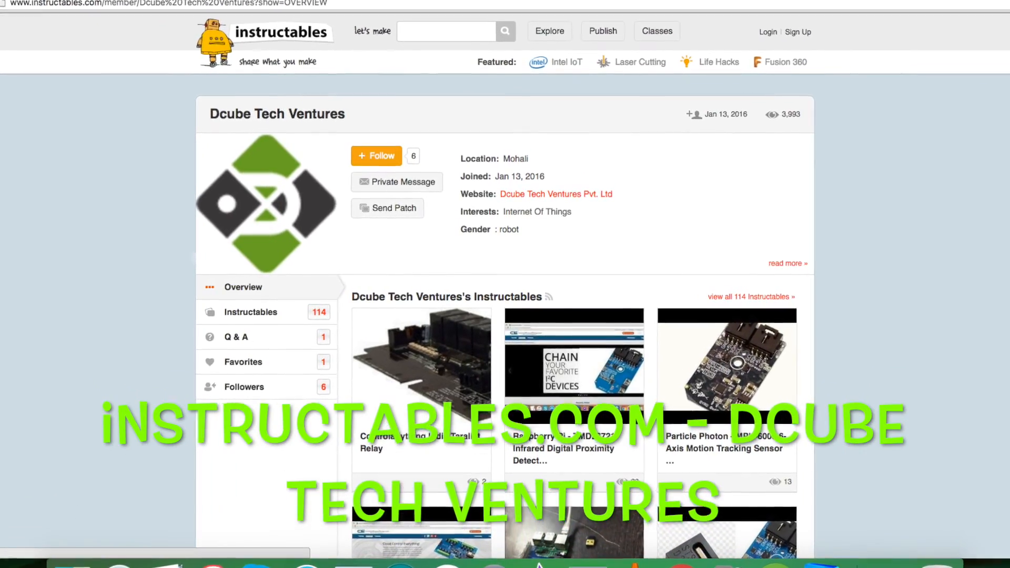